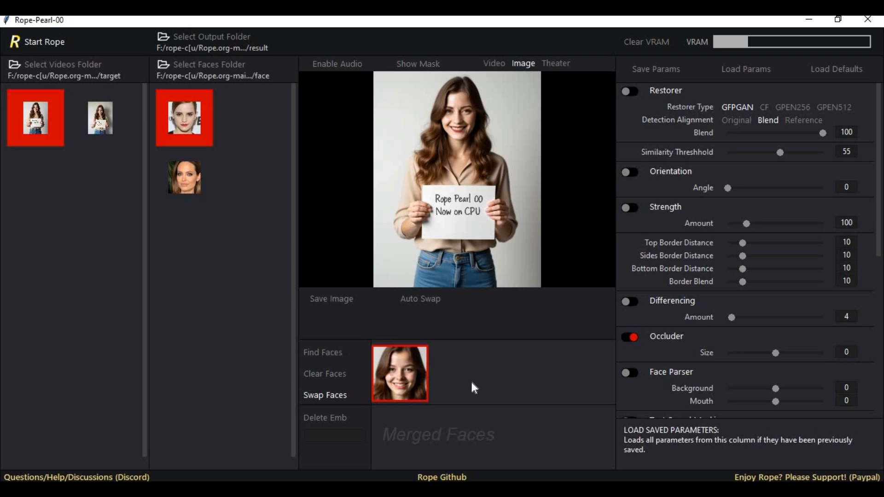
mouse_move(185, 177)
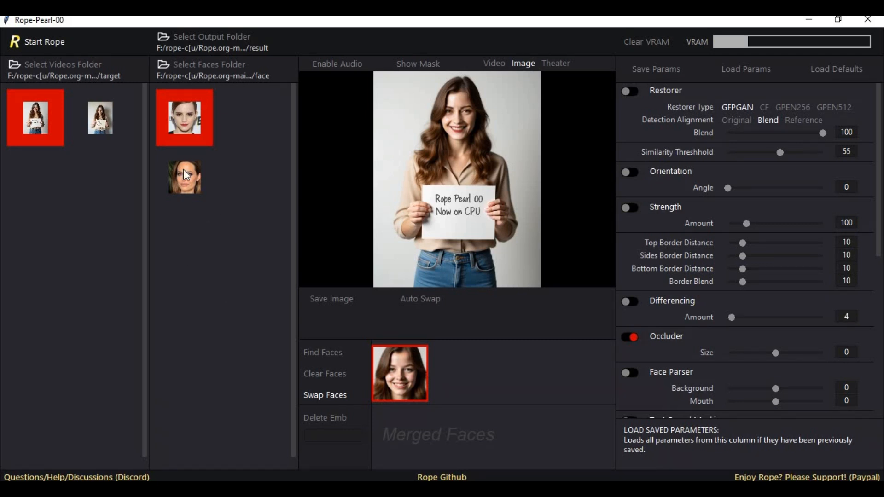
Choose the second, dark-haired face as source, checking video targets then returning to image targets
click(184, 177)
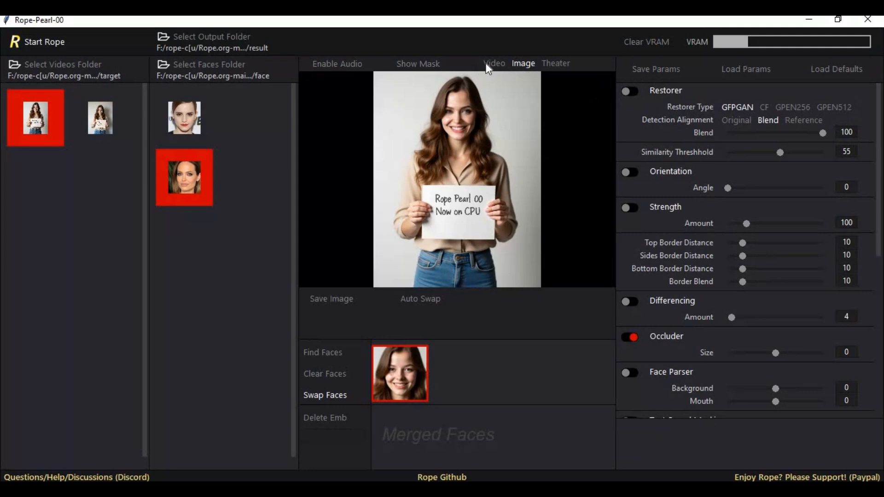
click(494, 64)
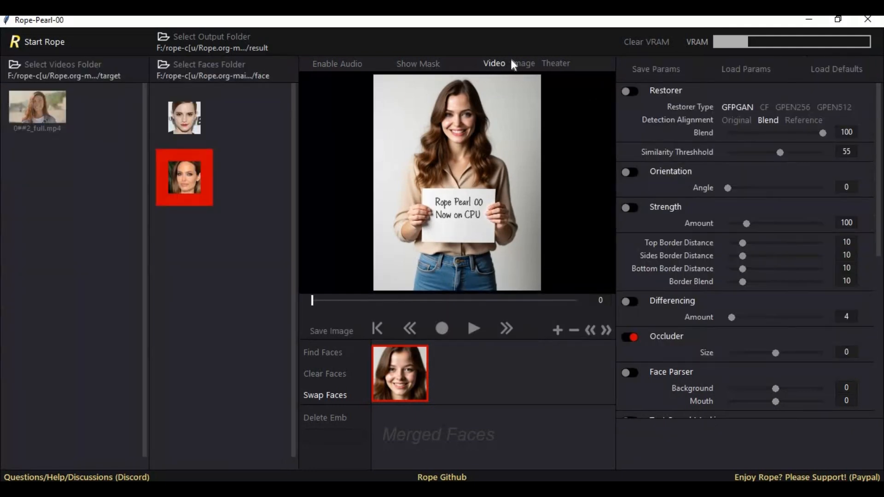
click(523, 64)
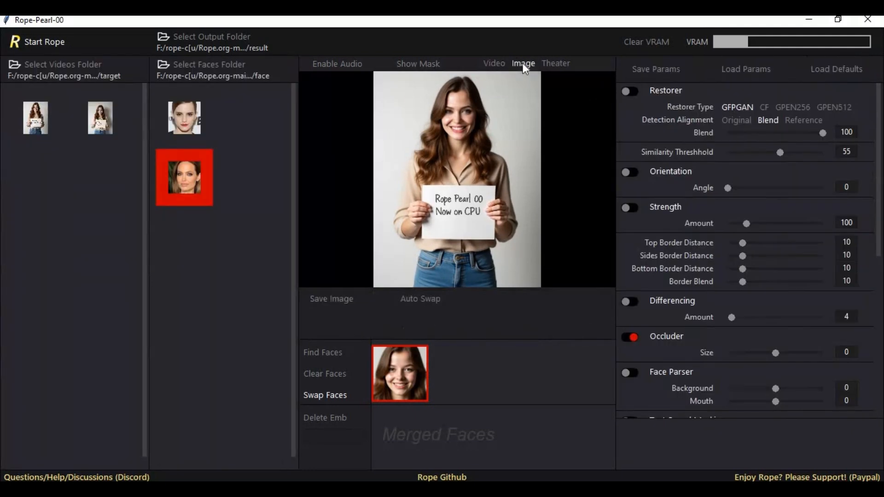
mouse_move(712, 108)
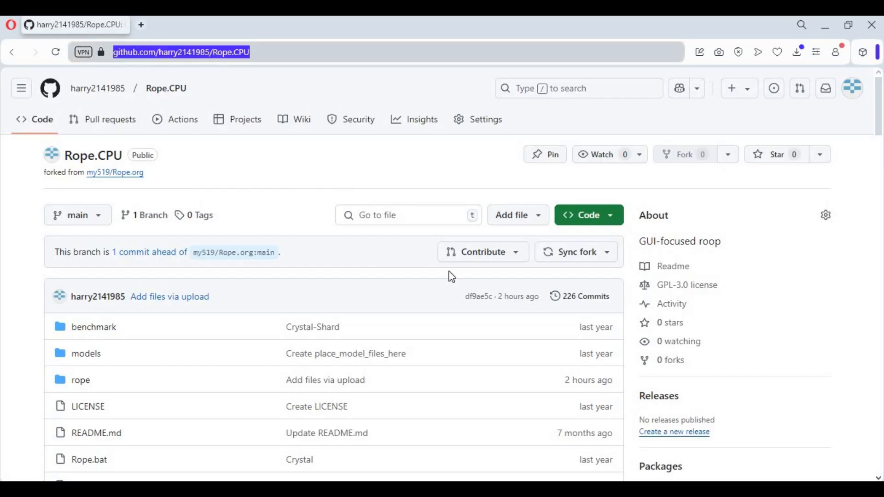
Download the Rope.CPU repository as a ZIP from its GitHub Code menu
scroll(down, 3)
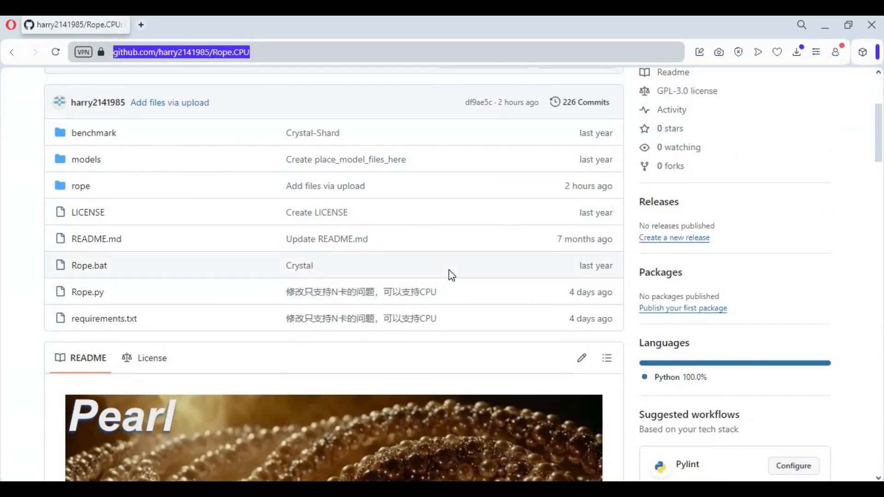
mouse_move(458, 276)
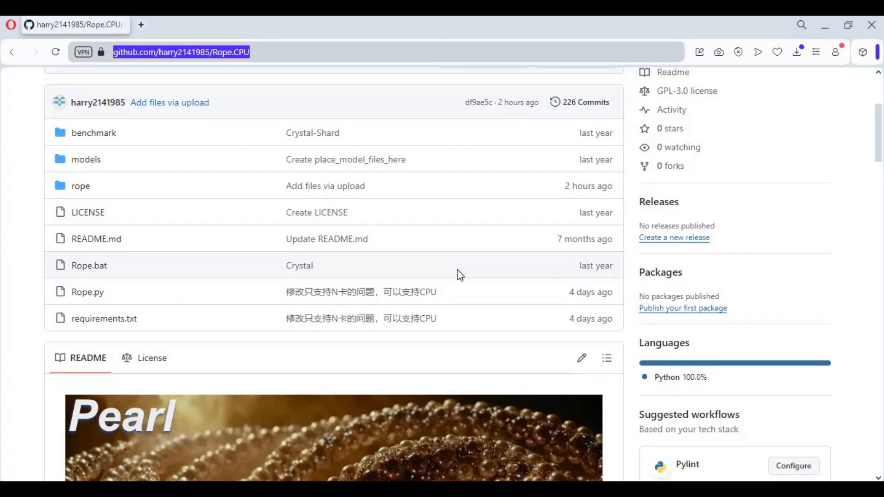
scroll(down, 3)
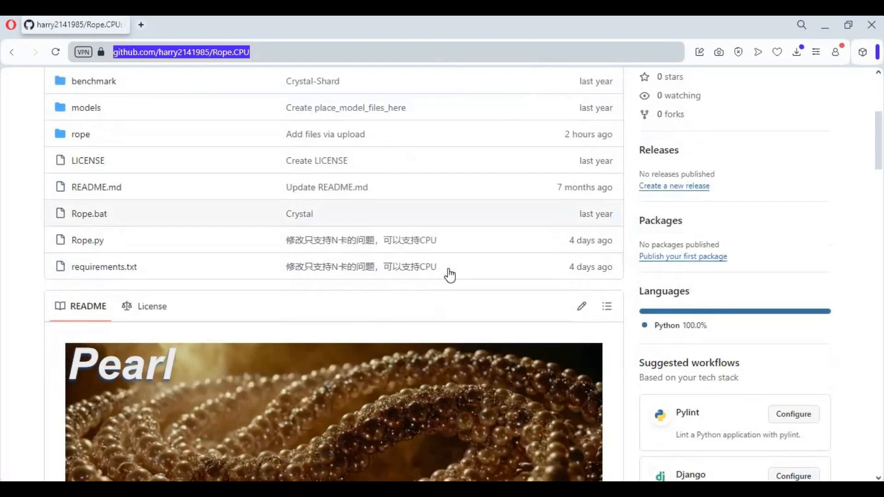
scroll(down, 3)
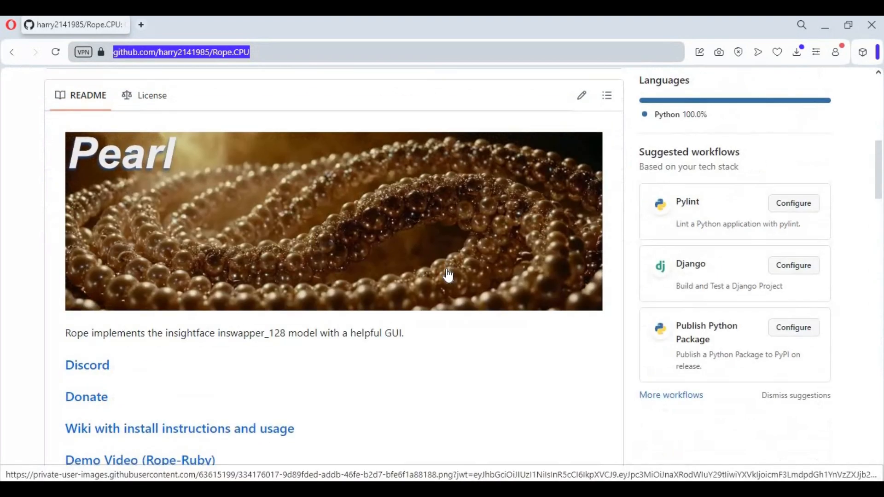
scroll(up, 3)
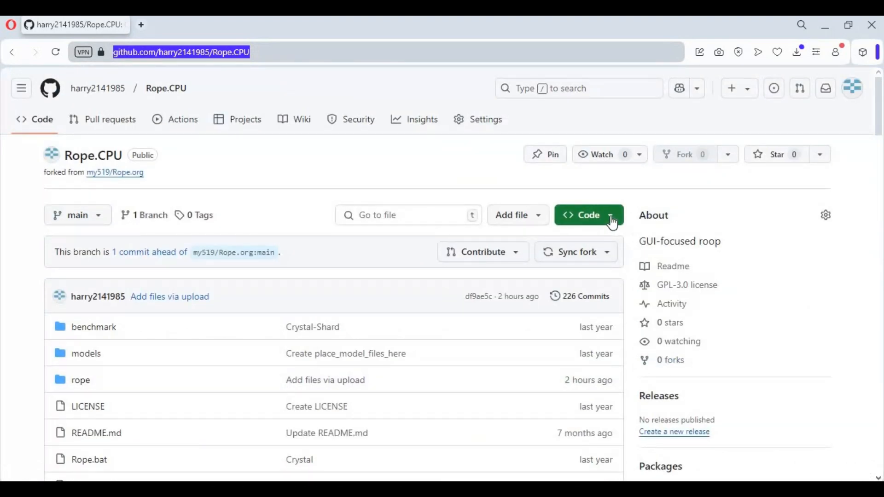
click(588, 215)
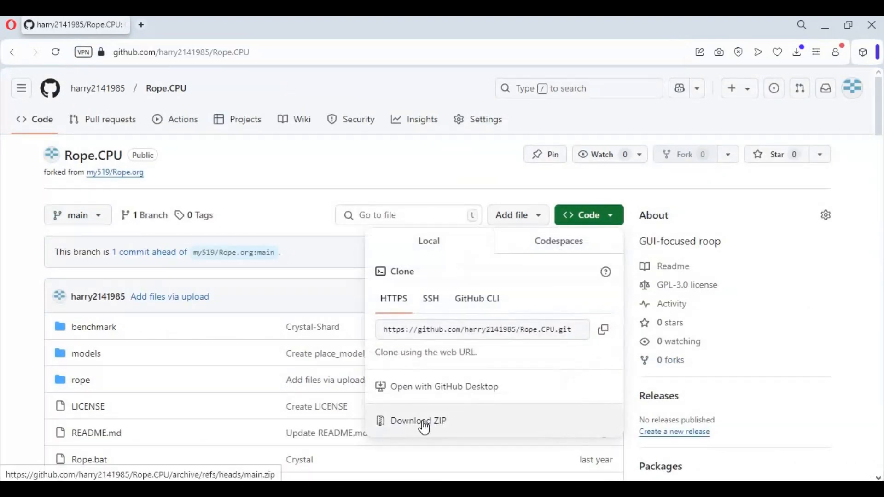
click(418, 420)
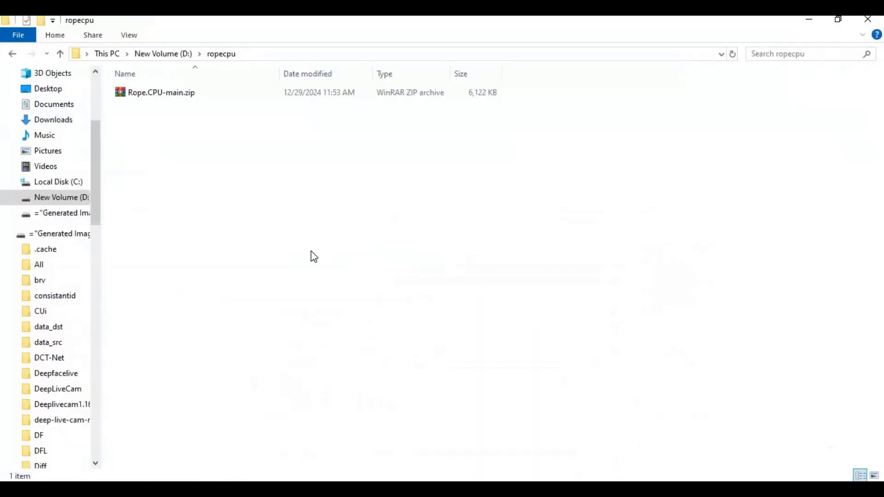
Extract Rope.CPU-main.zip and start a command prompt at the extracted folder
click(161, 92)
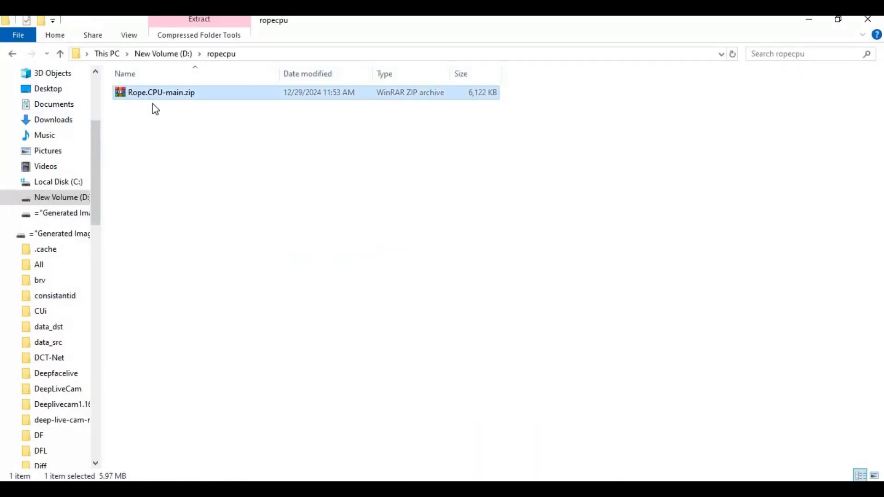
click(199, 18)
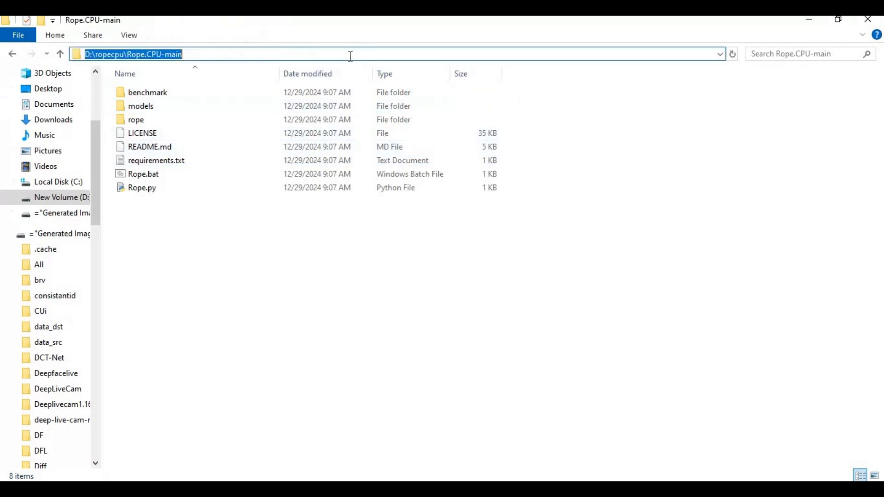
text(cmd)
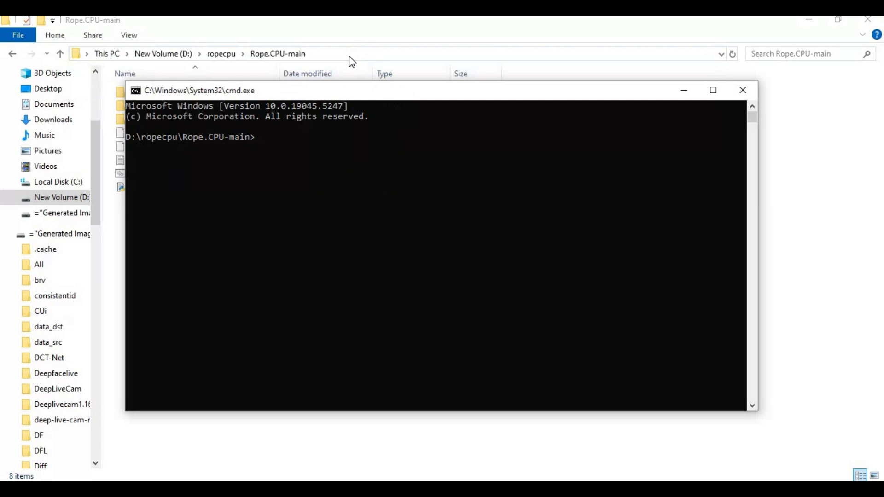
Run py -3.10 -m venv venv to create the venv virtual environment
text(p)
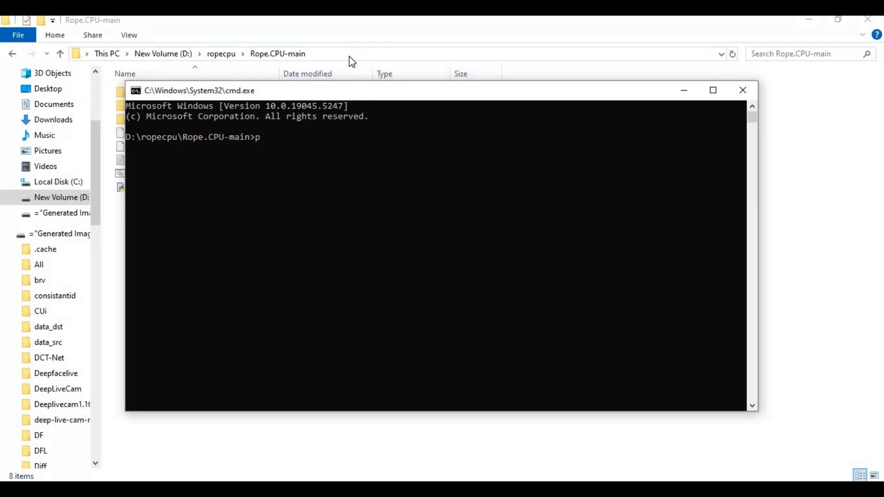
text(y -)
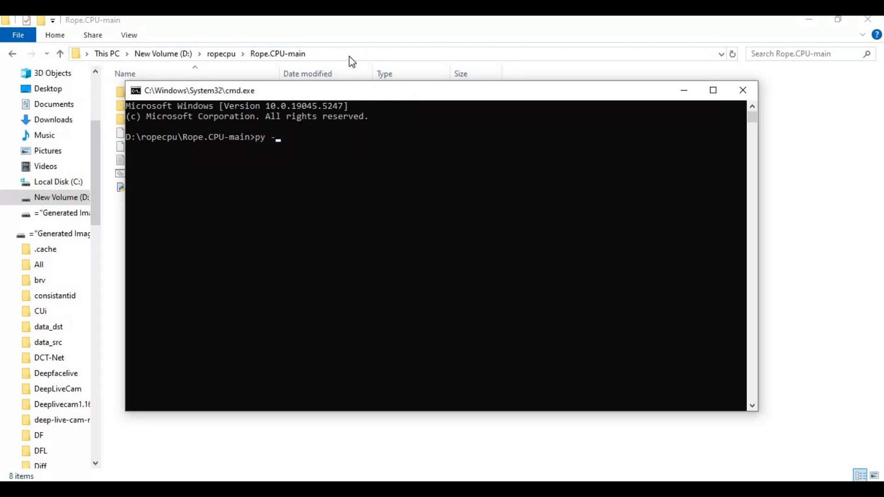
text(3.10)
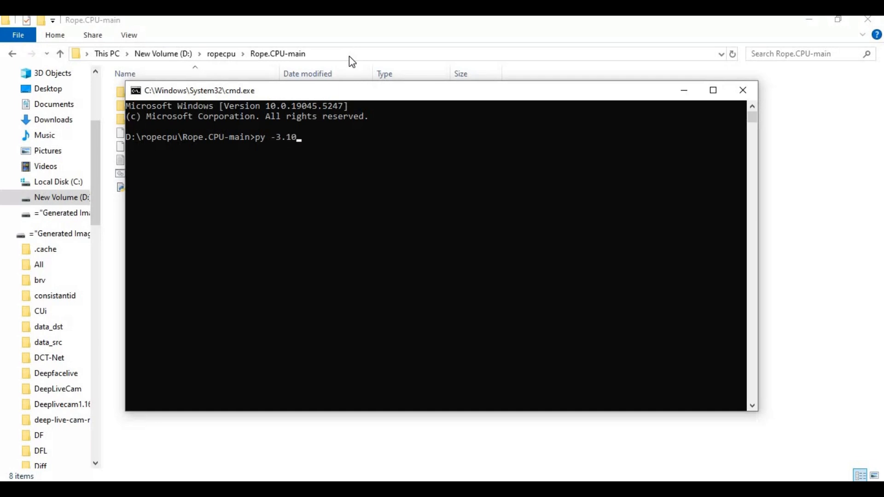
text(-m v)
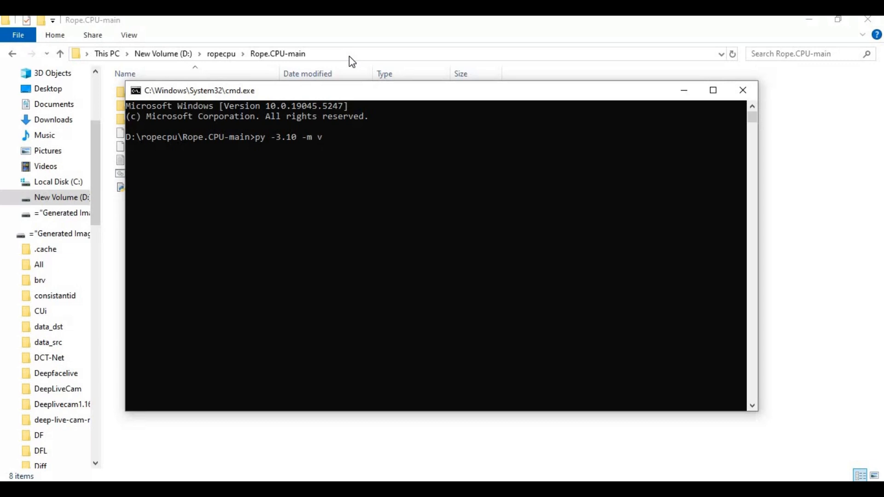
text(env venv)
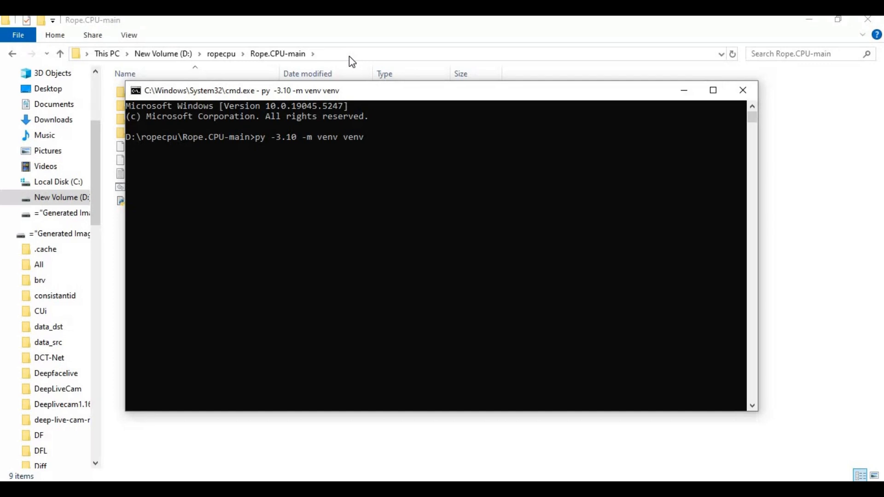
key(enter)
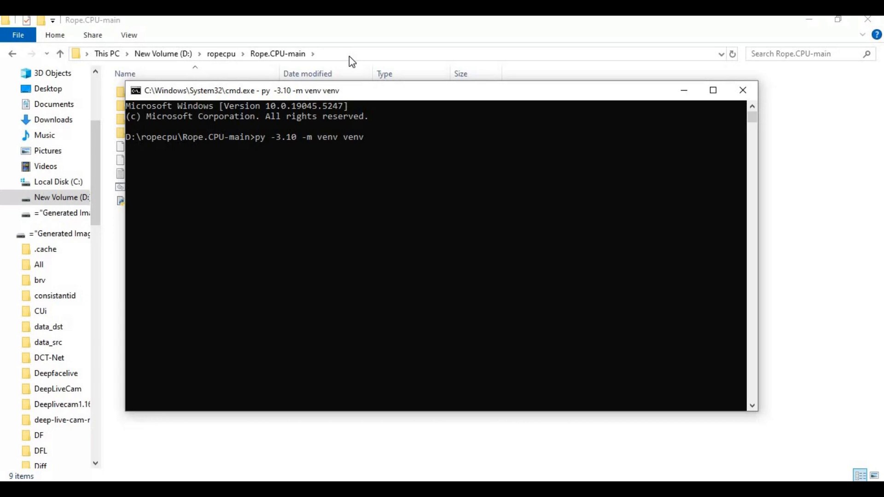
key(enter)
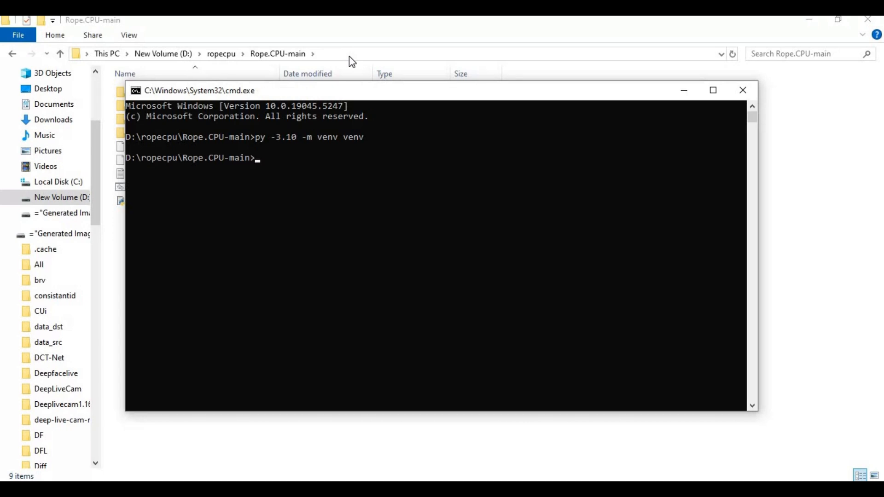
Enter the venv\scripts\activate command ready to activate the environment
text(vev)
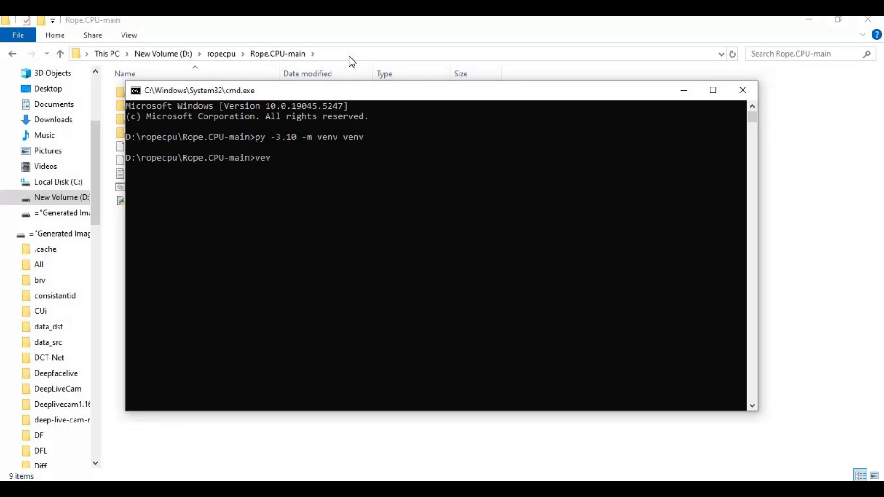
text(n)
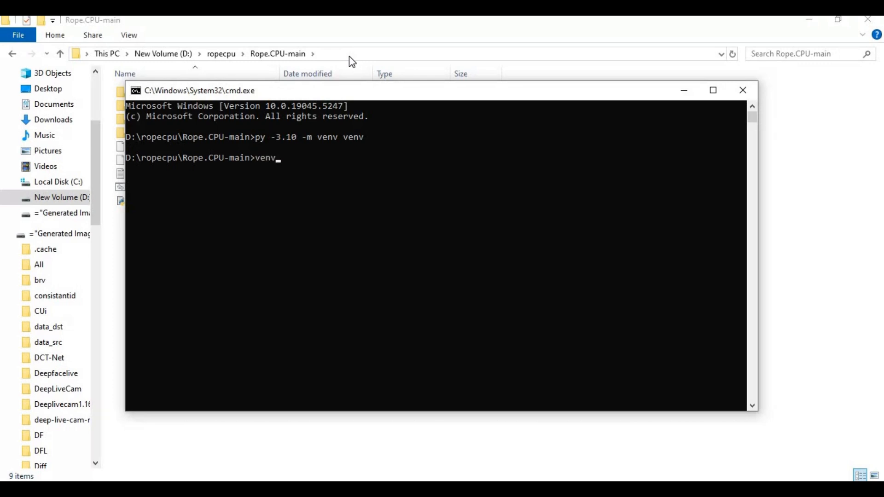
text(\s)
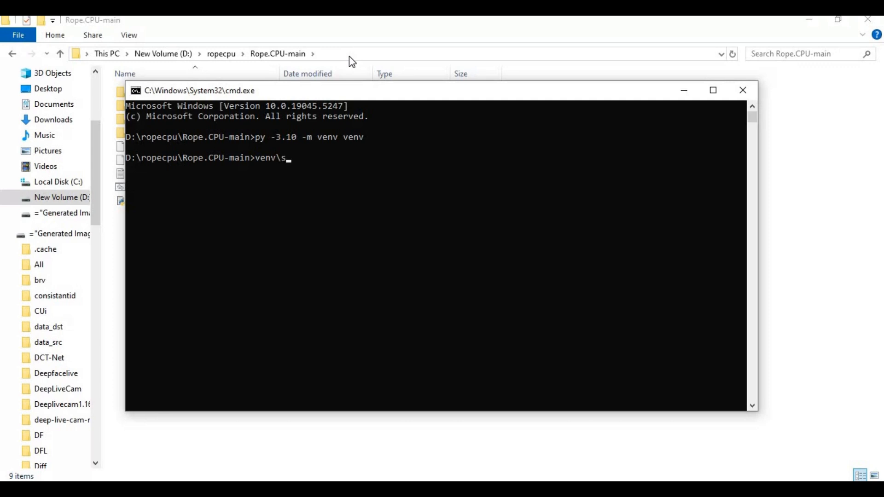
text(crip)
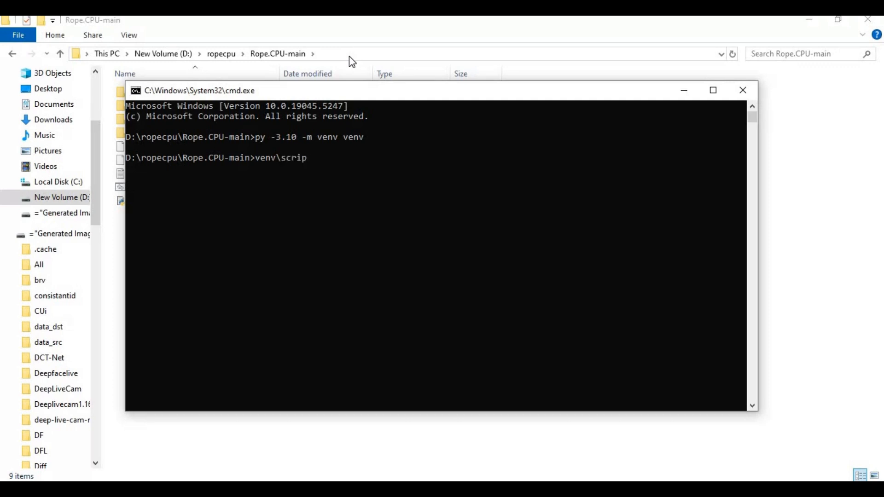
text(ts\)
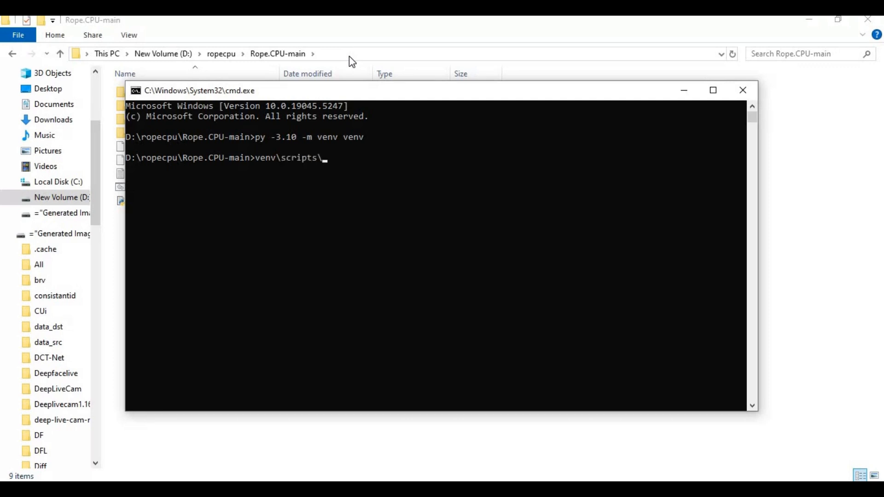
text(activ)
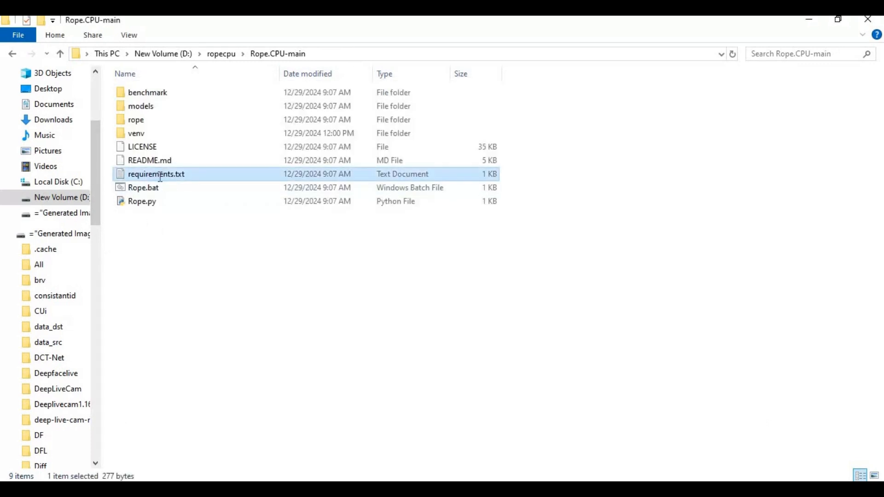
Delete the --find-links PyTorch URL lines from requirements.txt, then save and close it
double_click(156, 174)
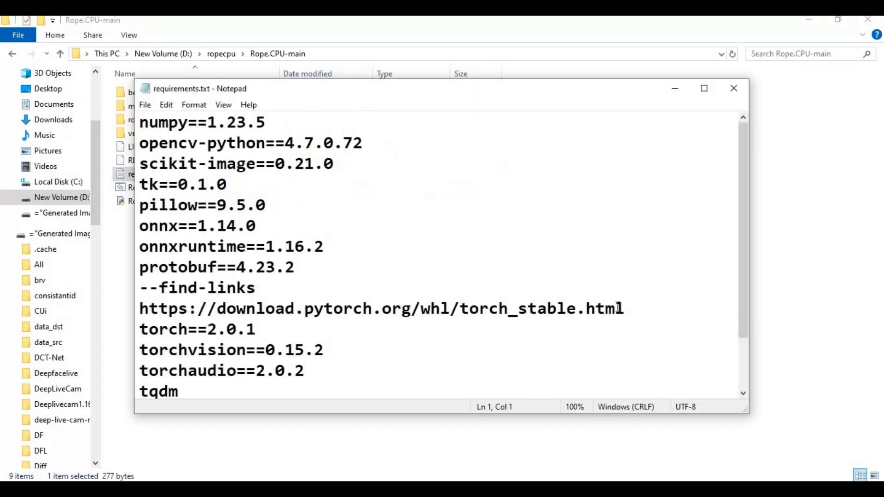
drag(140, 288, 623, 308)
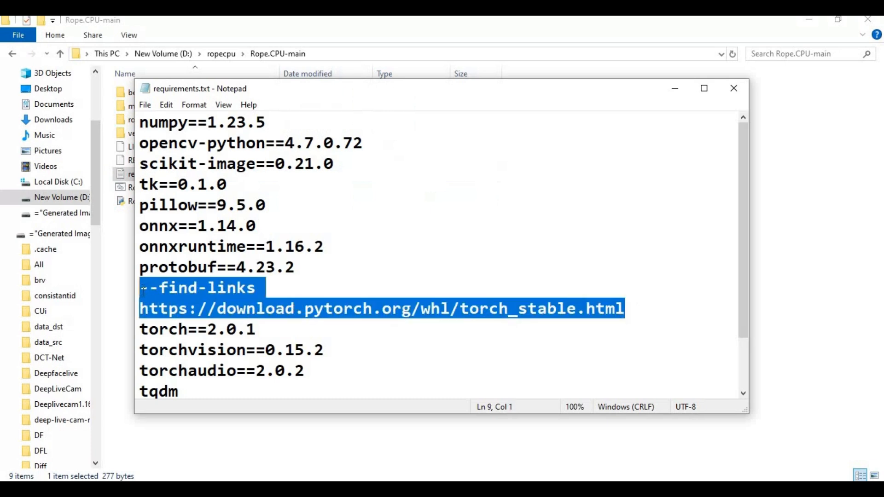
key(Delete)
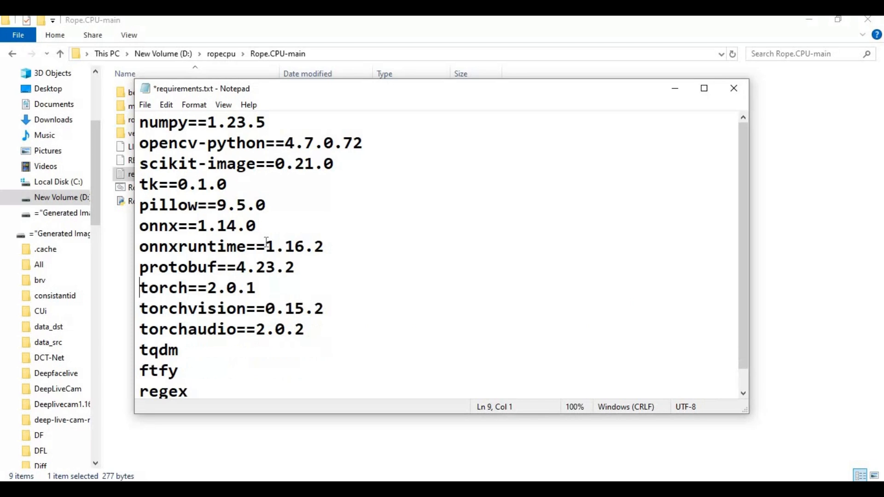
click(145, 105)
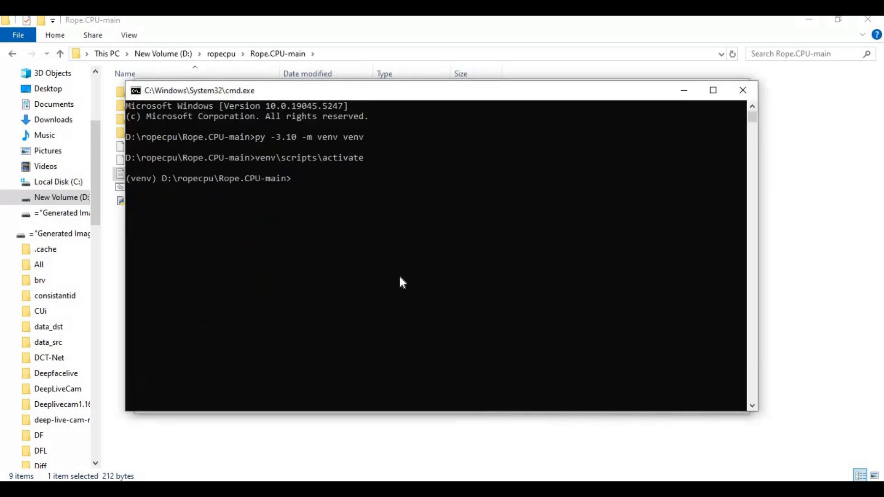
Run pip install -r requirements.txt to install all listed packages into the venv
text(p)
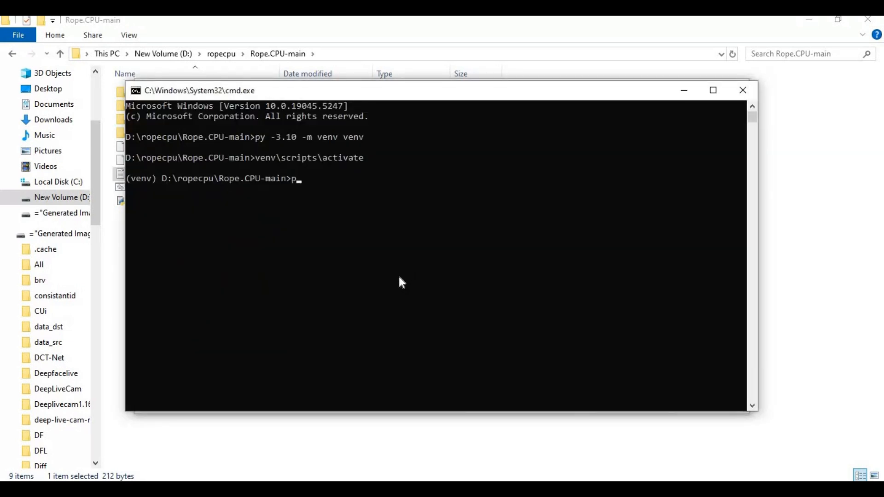
text(ip ins)
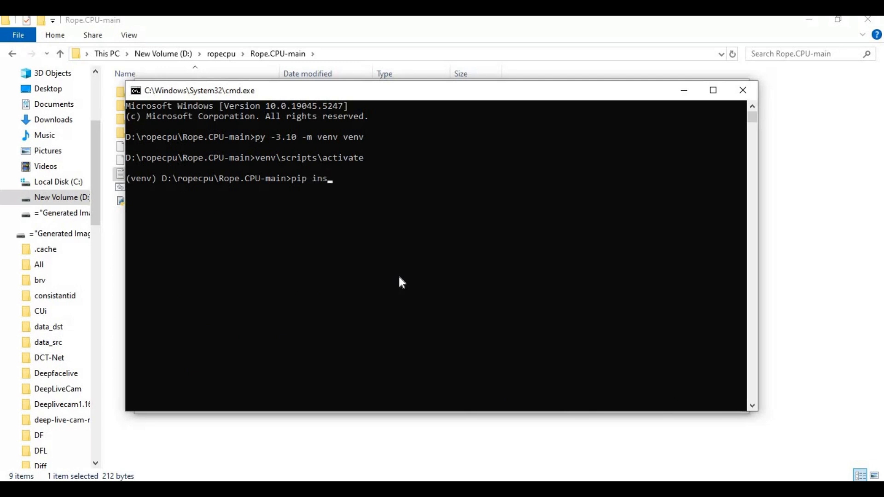
text(tall -)
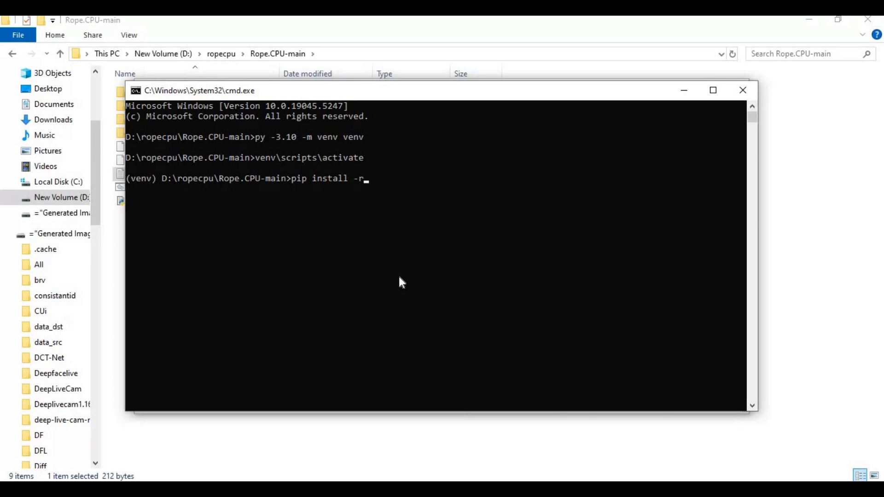
text(requ)
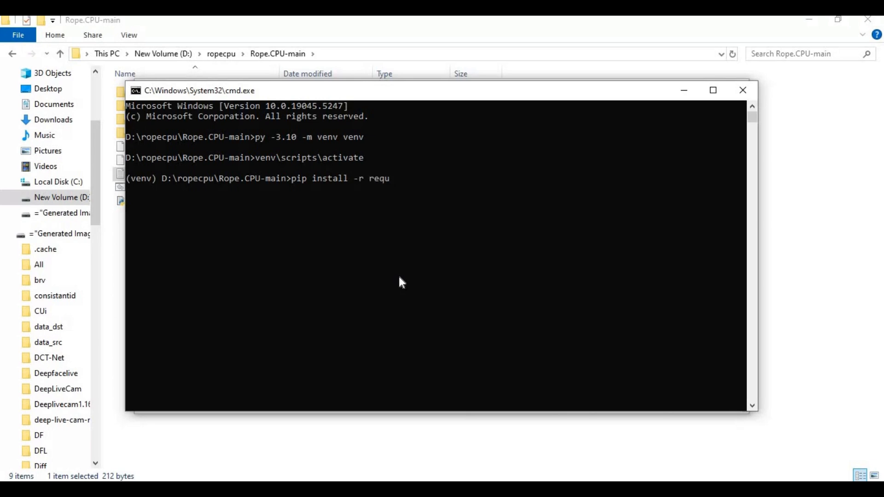
text(irements.)
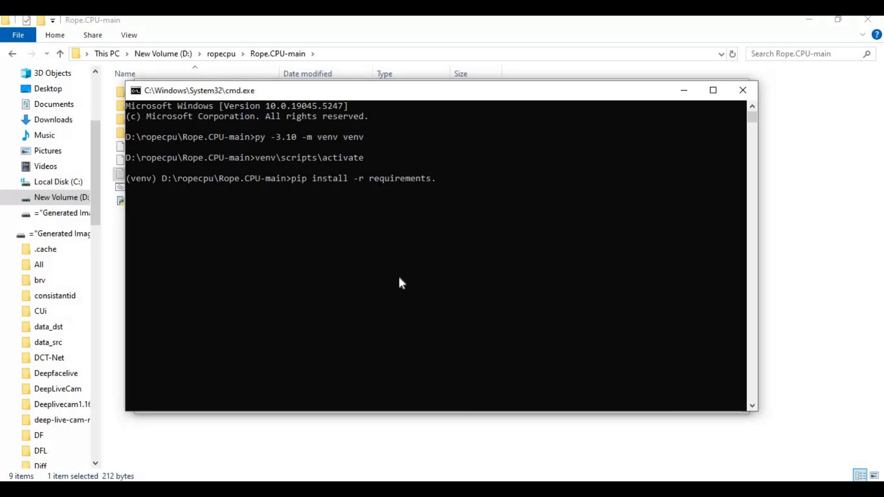
text(txt)
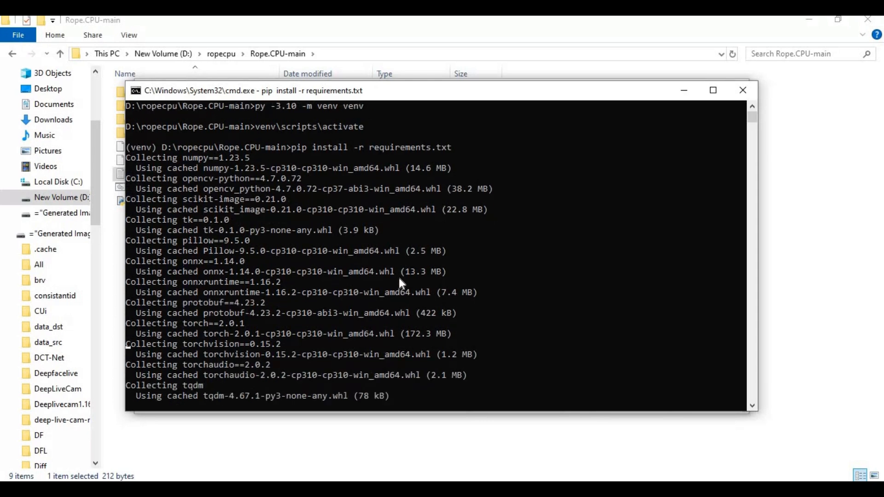
scroll(down, 3)
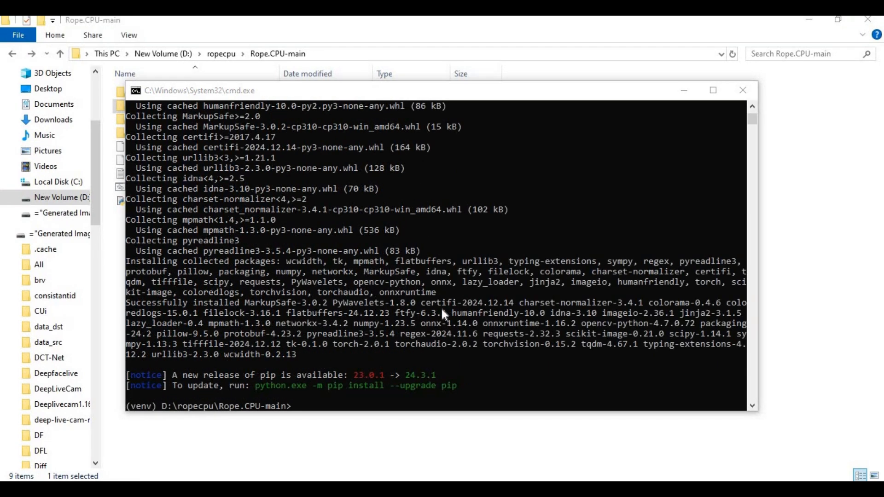
mouse_move(416, 381)
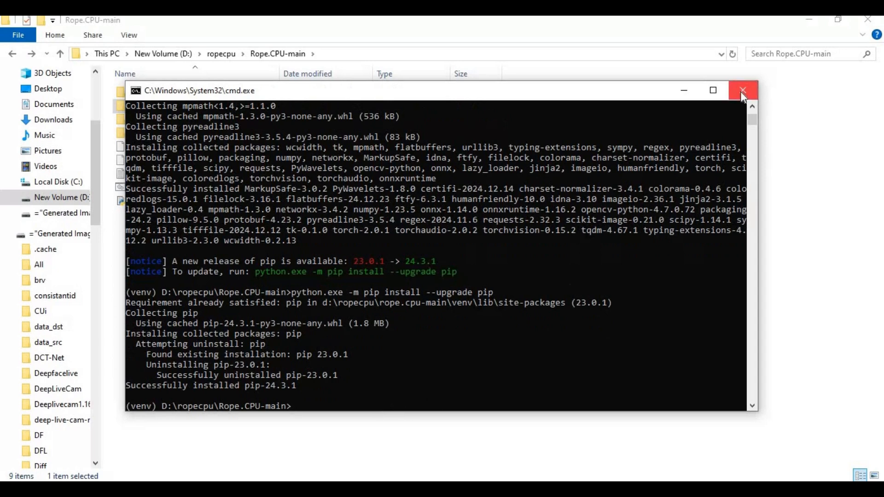
Close cmd and edit Rope.bat in Notepad++, dropping the .bat from the activate call
click(743, 90)
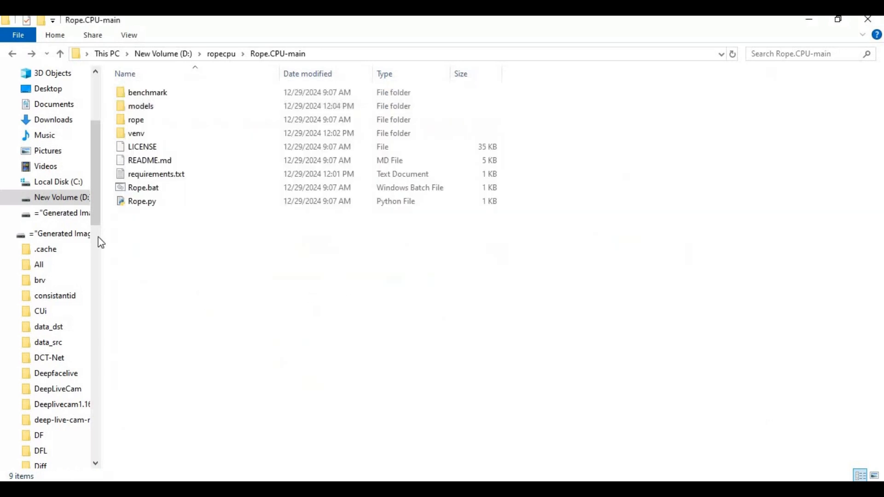
right_click(143, 187)
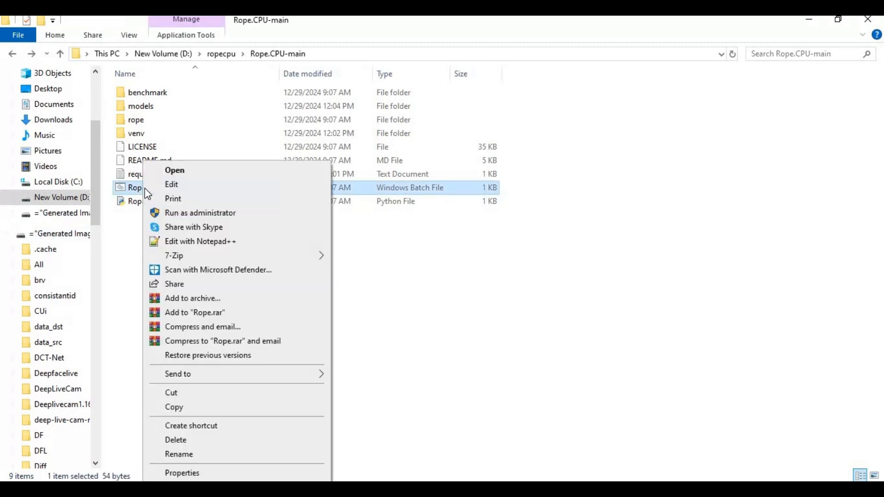
click(200, 241)
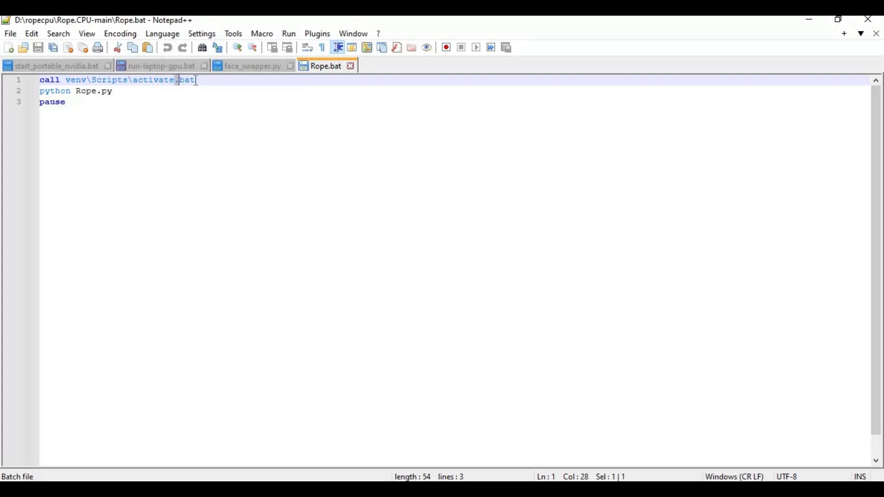
key(BackSpace)
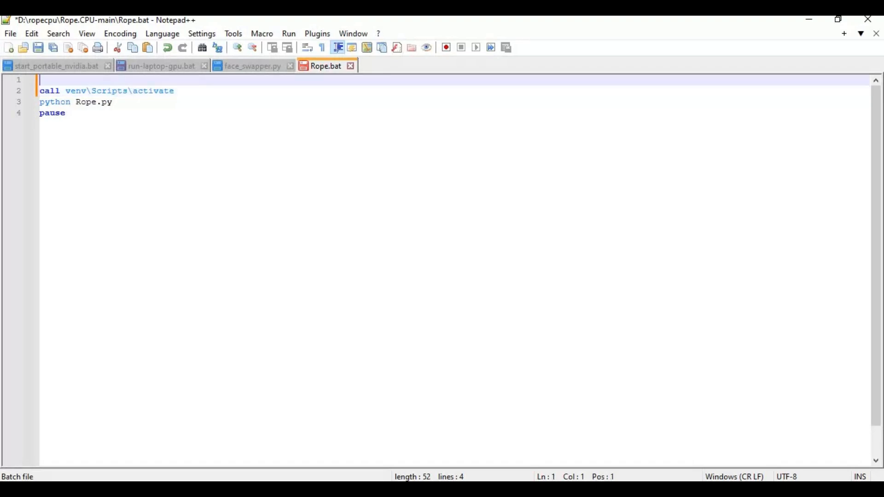
text(@)
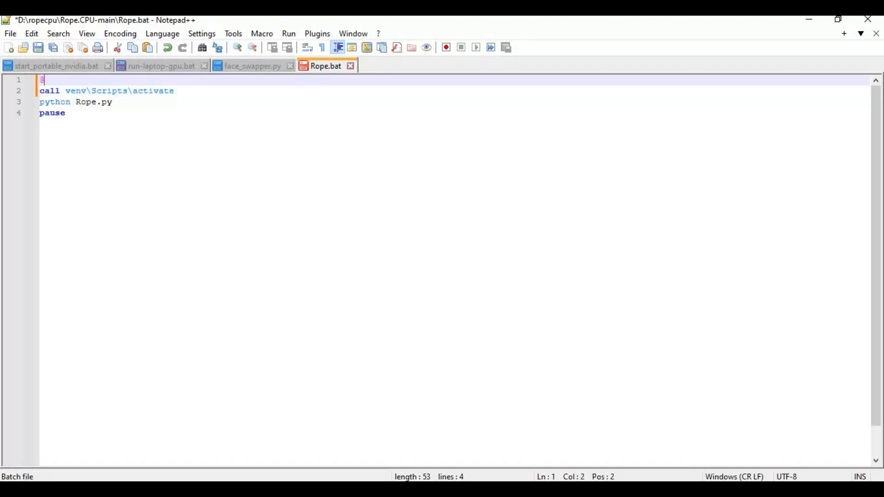
text(ec)
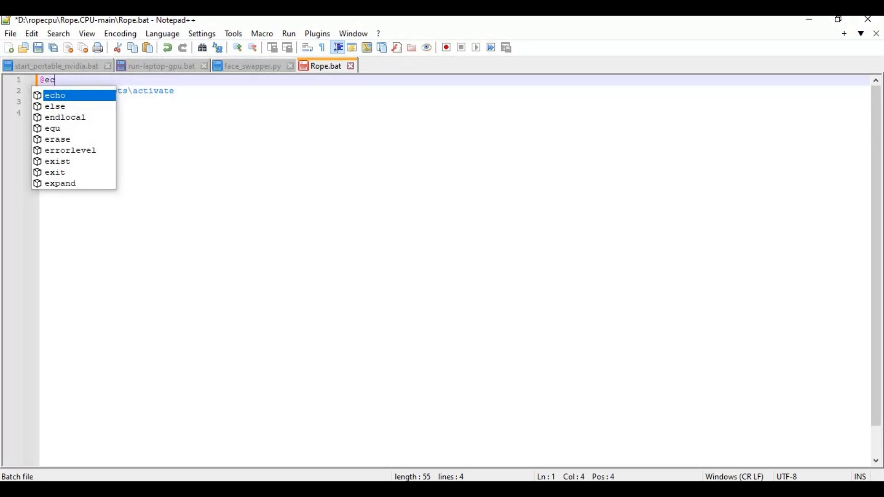
text(ho)
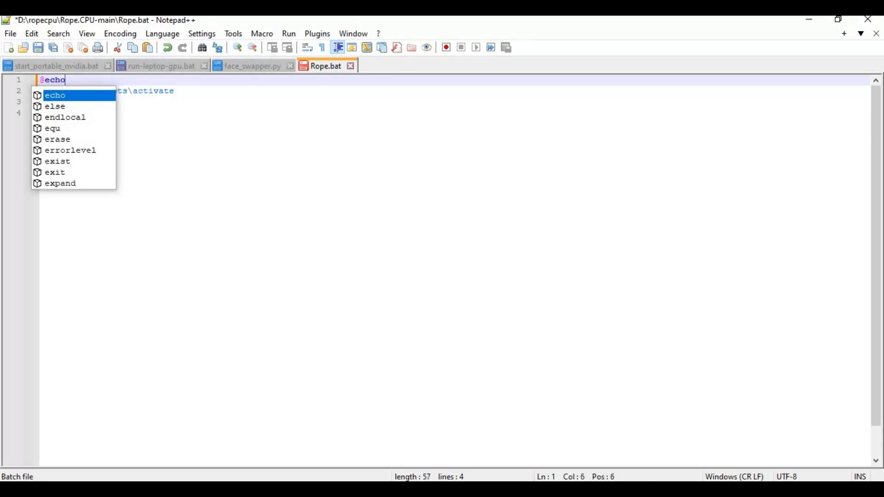
text(off)
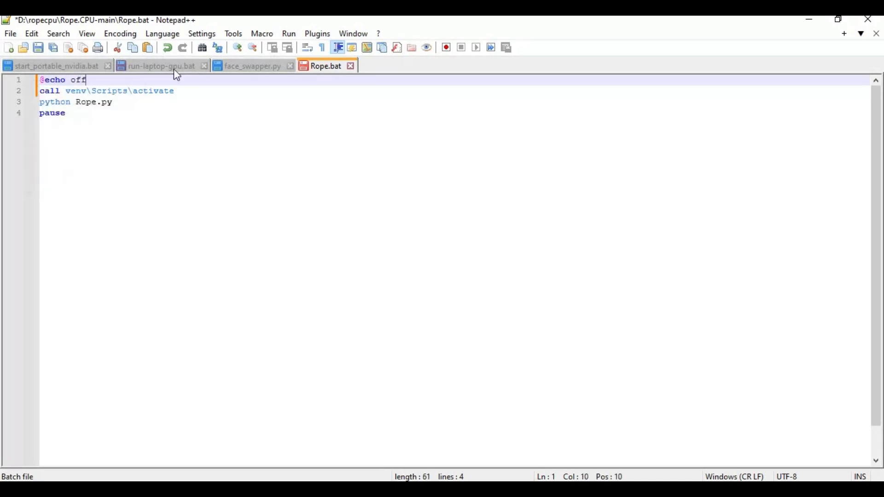
click(64, 112)
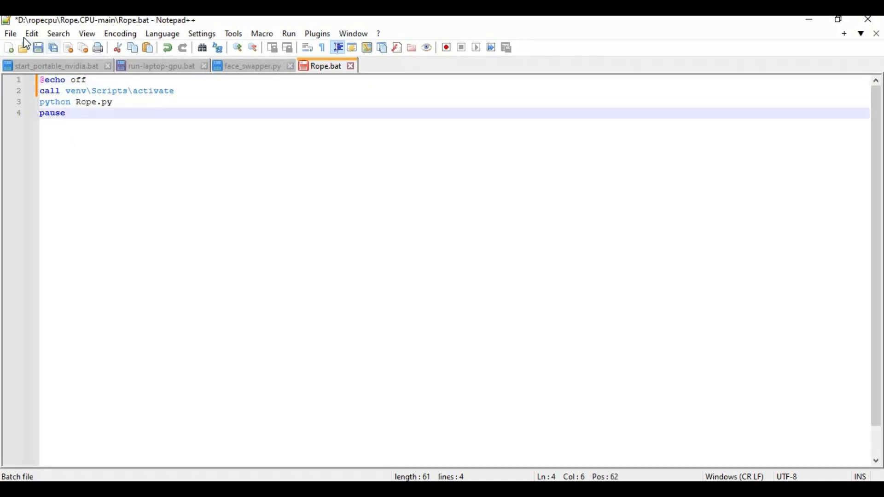
click(10, 33)
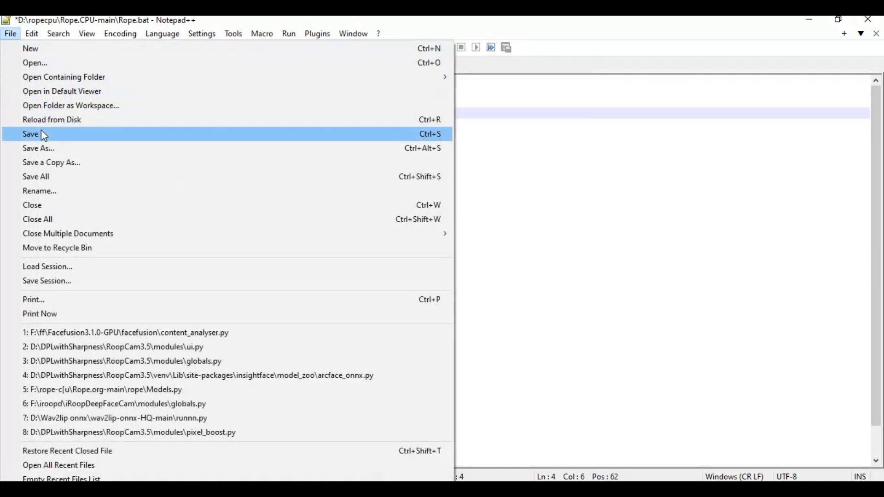
click(31, 134)
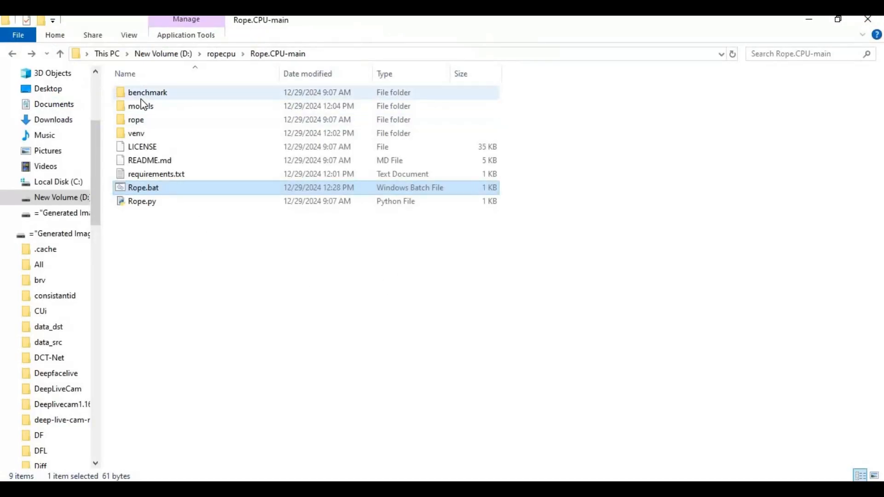
Inspect the ONNX files in the models folder, then go back to Rope.CPU-main
double_click(140, 106)
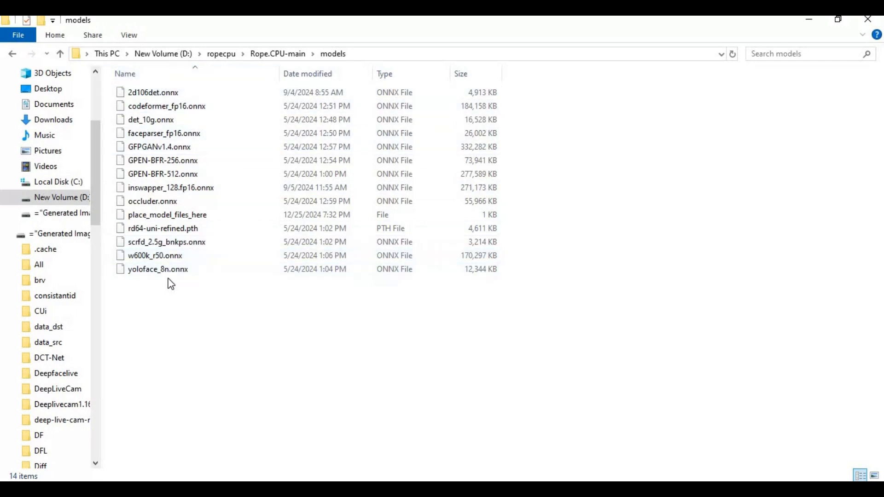
click(157, 269)
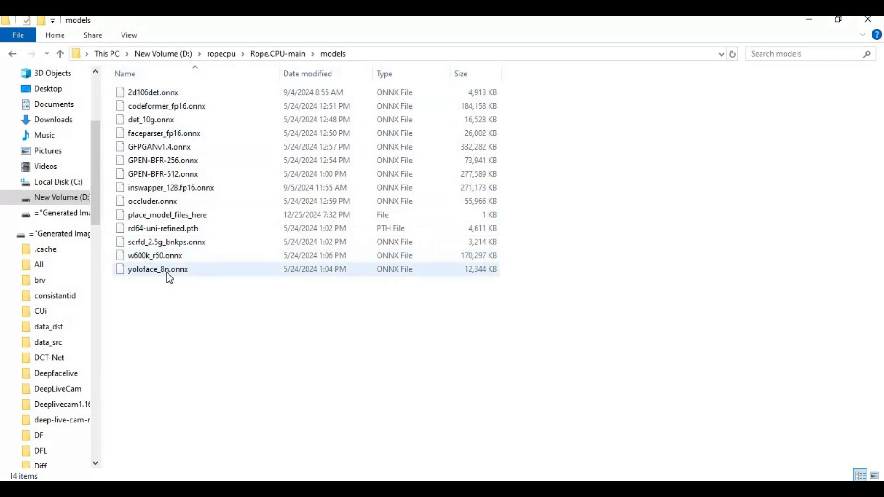
mouse_move(157, 269)
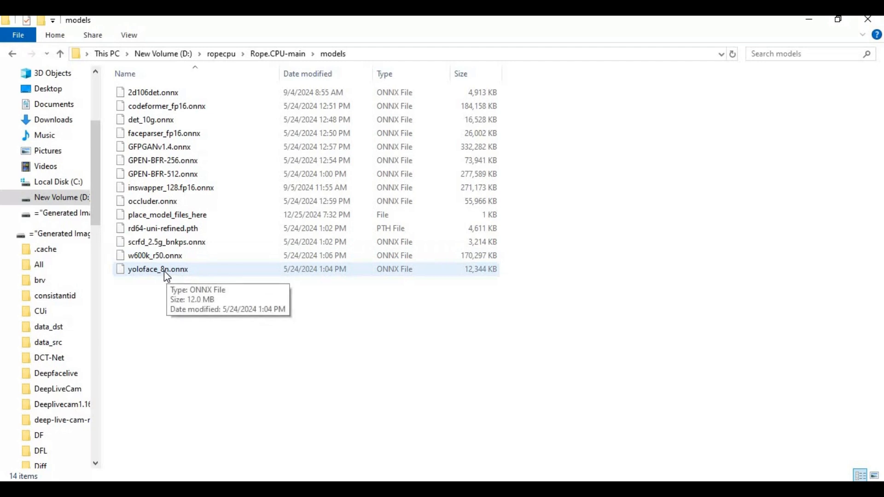
mouse_move(184, 277)
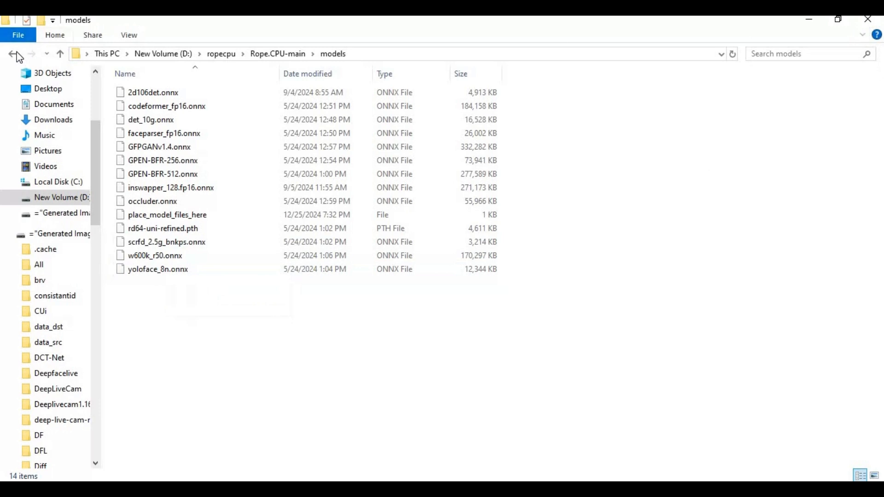
click(13, 53)
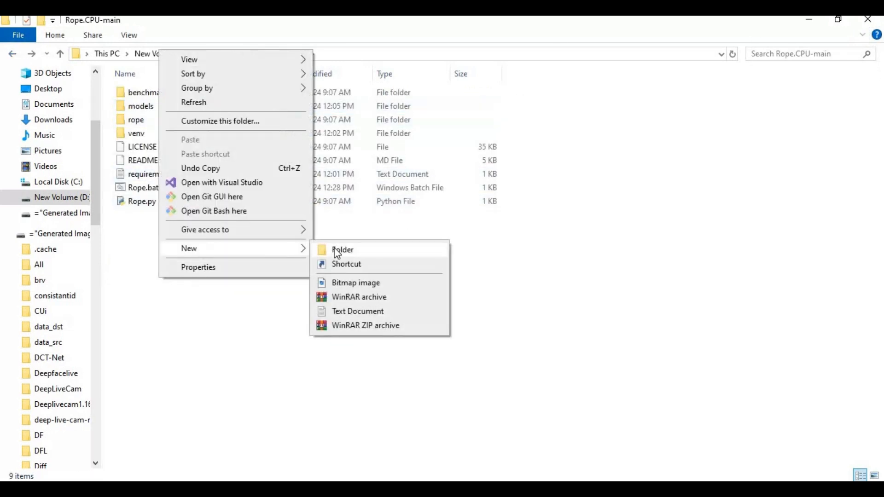
Create new folders face, target and result inside Rope.CPU-main
click(342, 250)
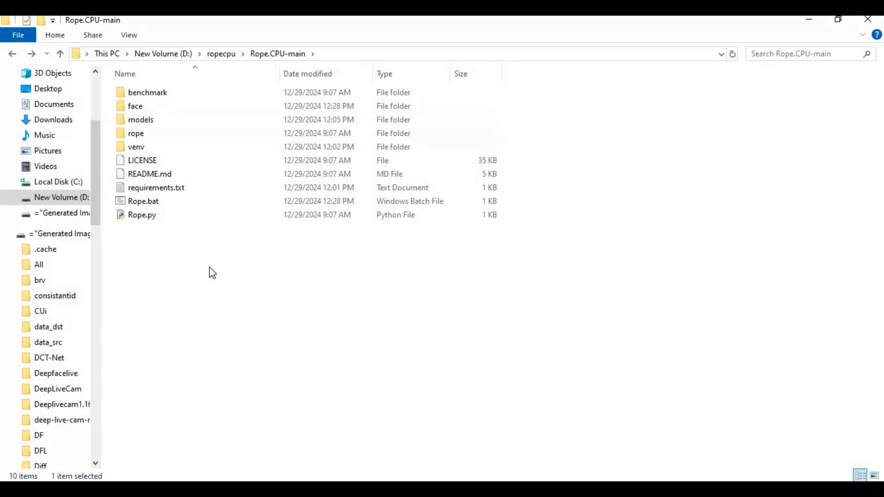
right_click(212, 272)
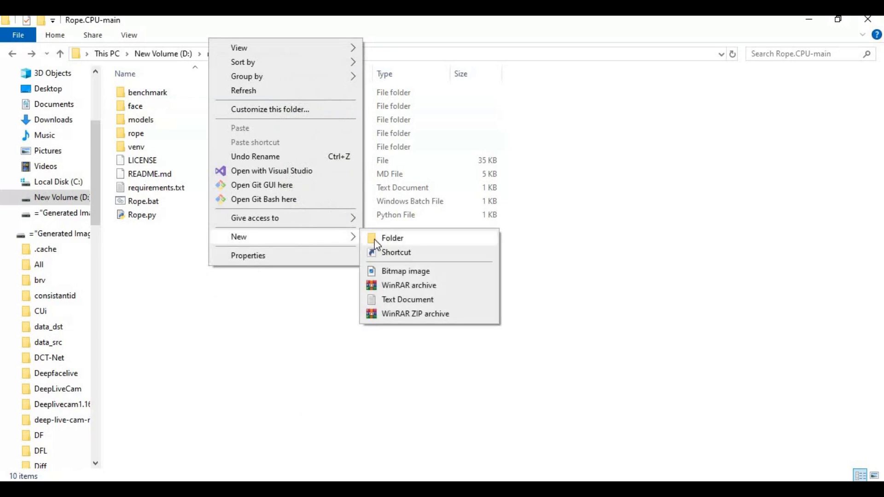
click(392, 238)
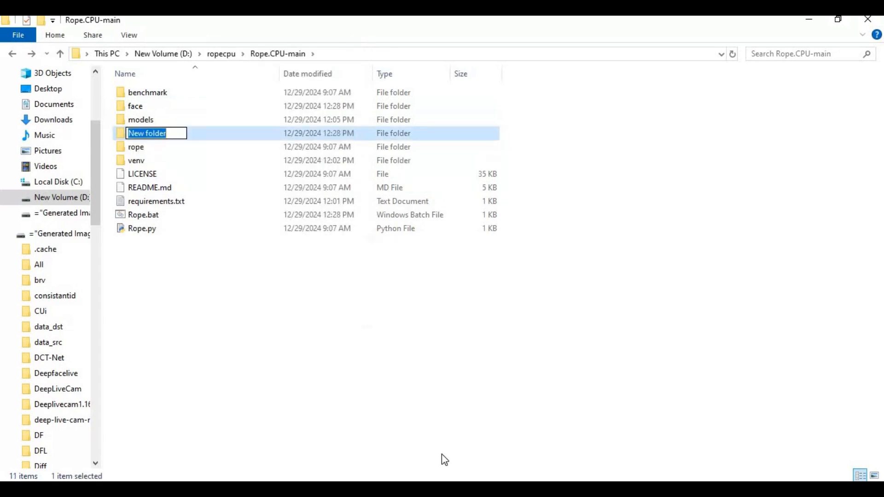
text(tar)
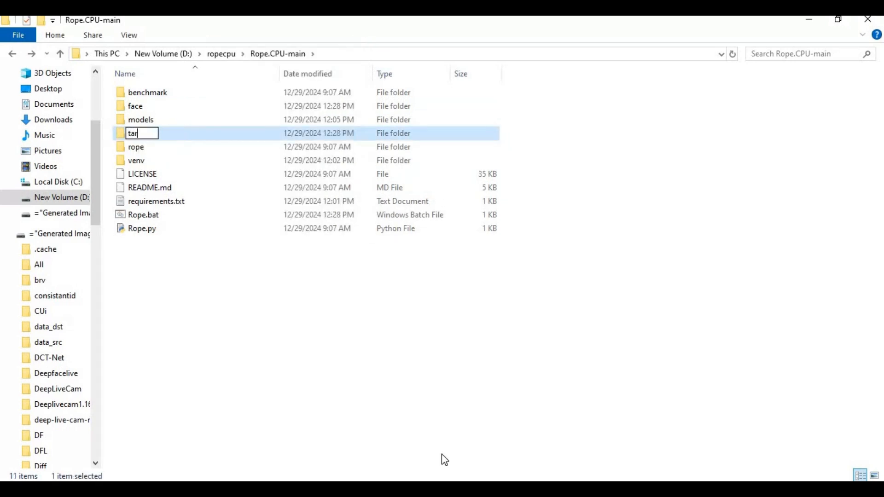
text(get)
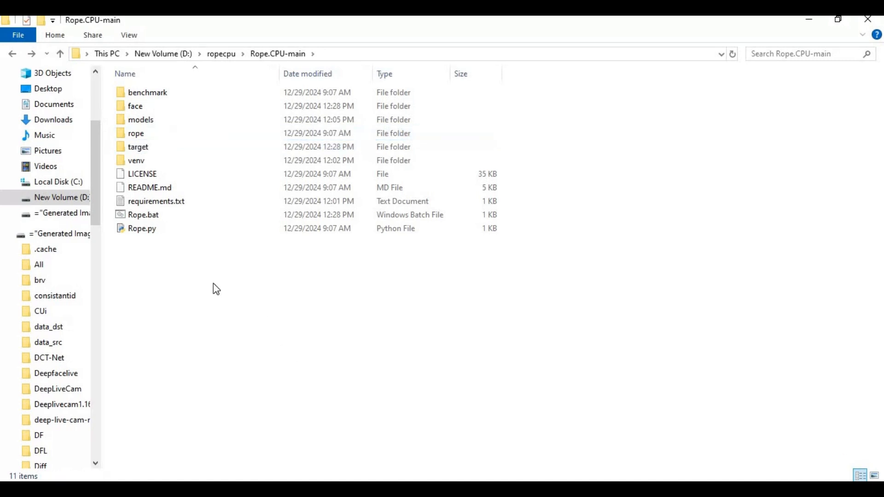
right_click(217, 288)
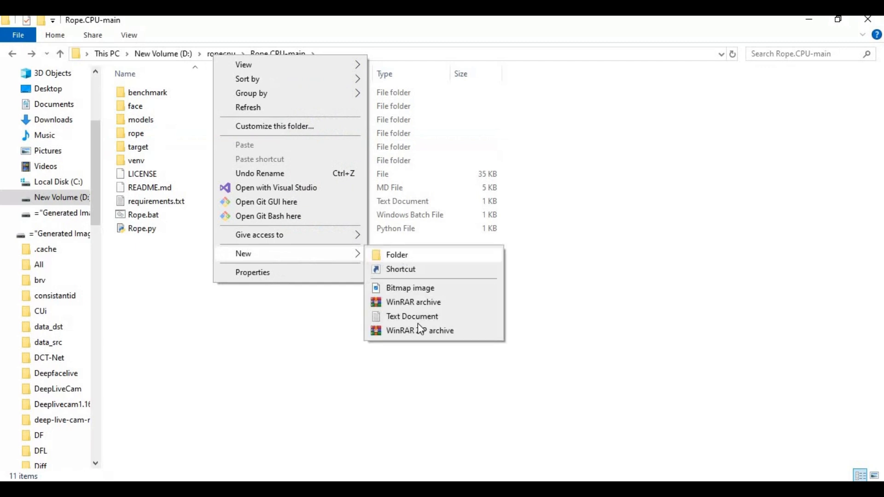
click(396, 255)
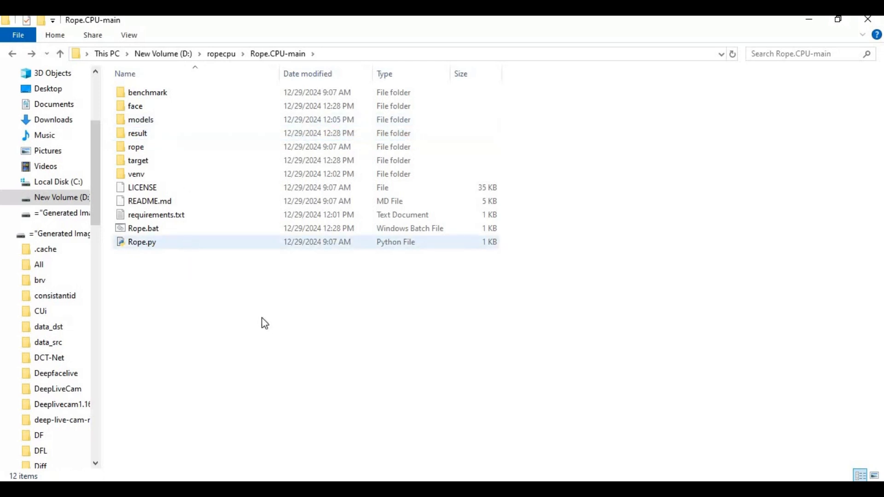
click(143, 228)
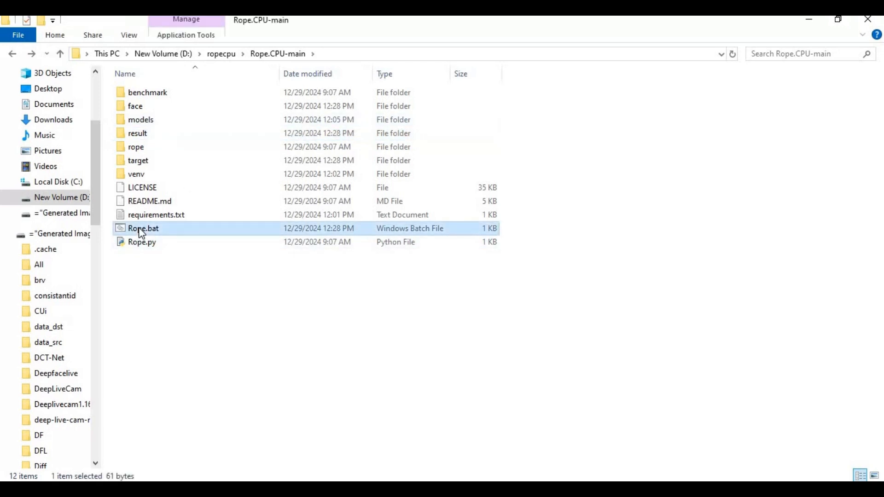
Launch Rope-Pearl from Rope.bat and maximize its window
double_click(143, 228)
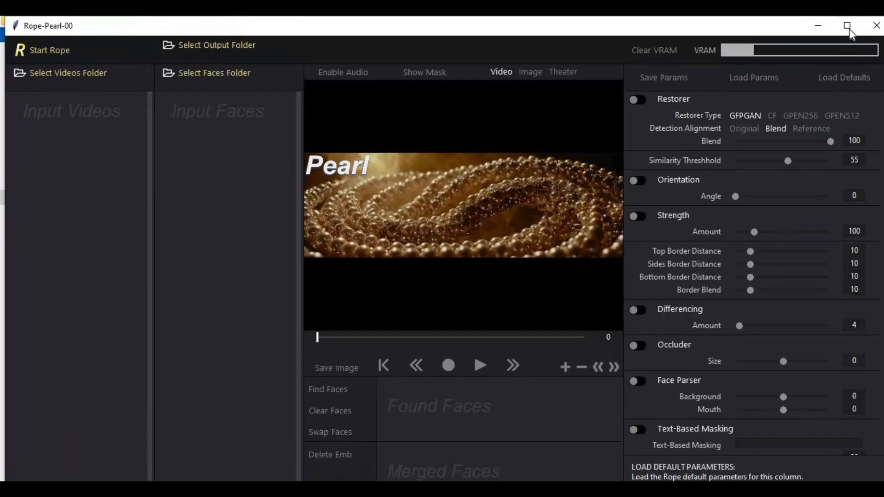
click(850, 26)
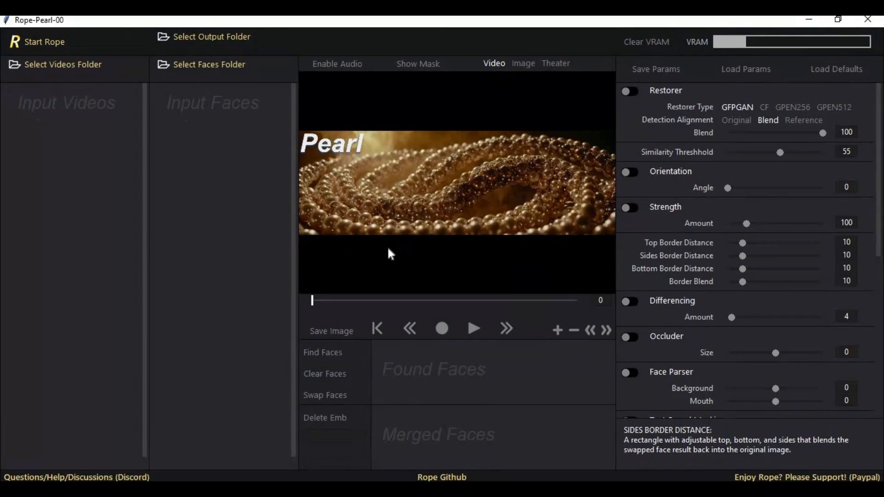
mouse_move(325, 395)
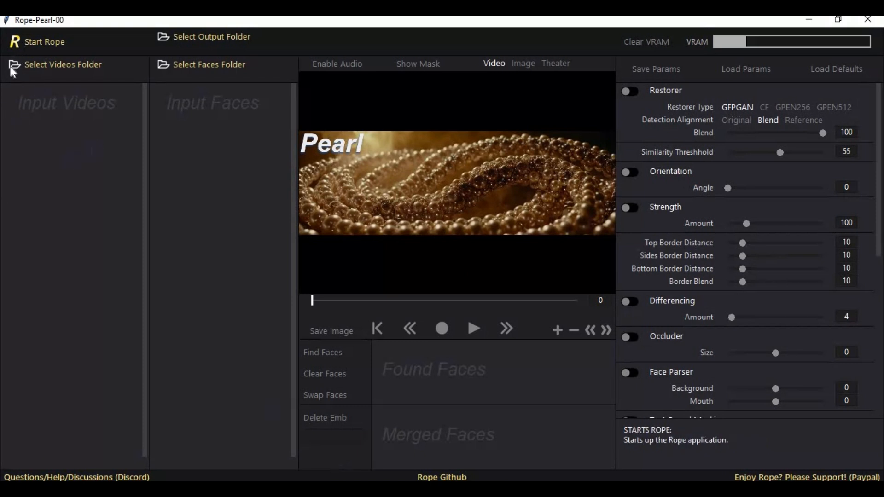
Set the input videos folder to target inside D:\ropecpu\Rope.CPU-main
click(63, 64)
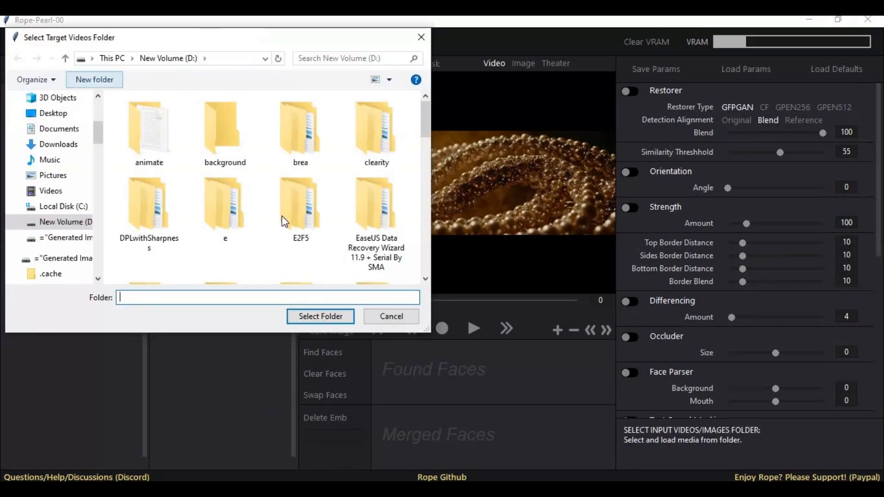
click(69, 222)
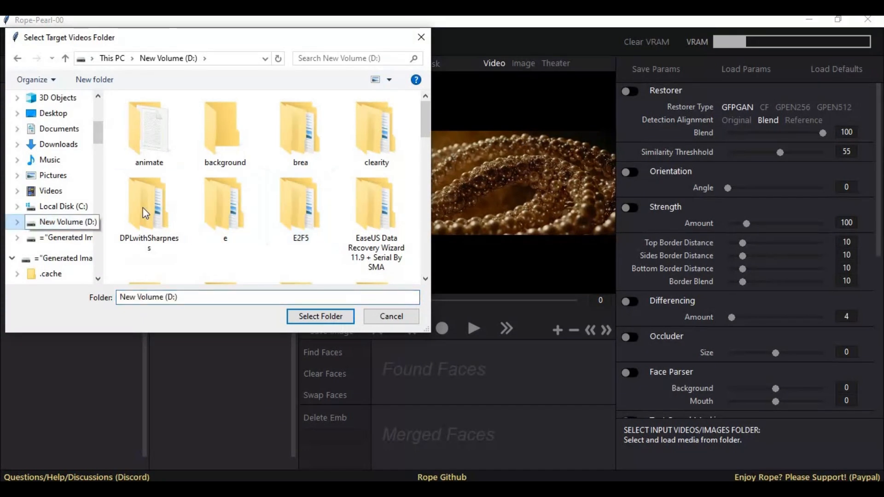
scroll(down, 3)
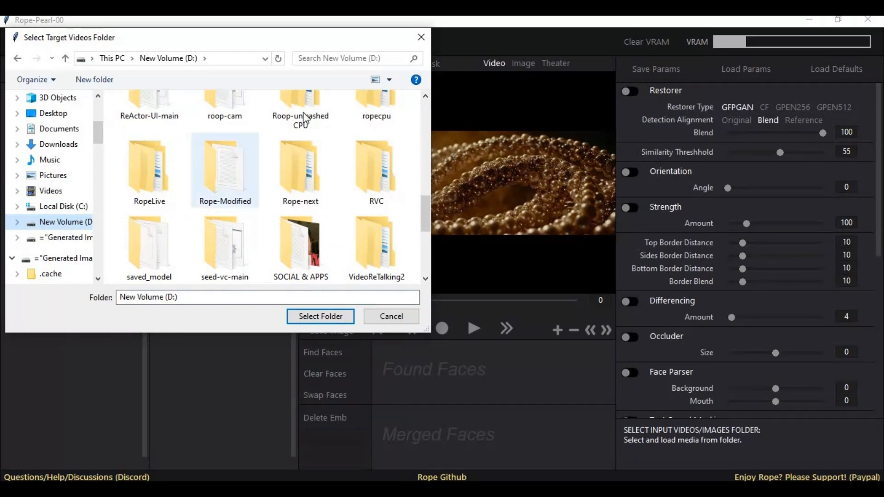
double_click(375, 104)
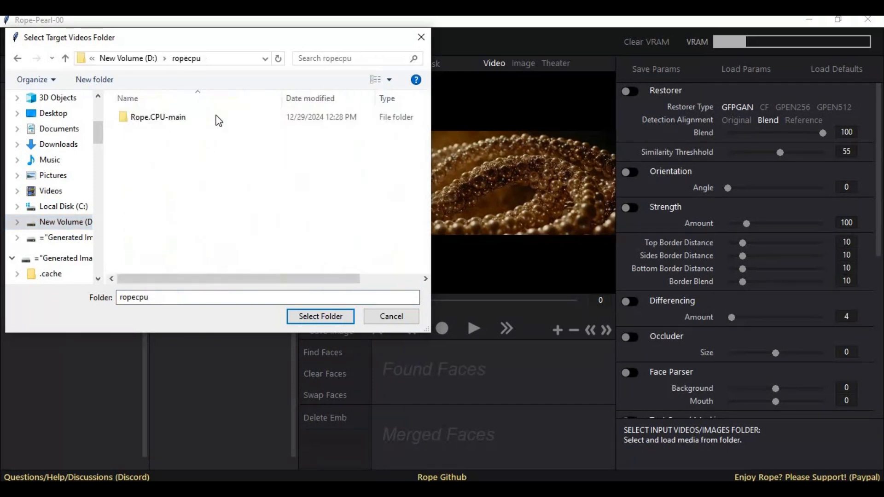
double_click(158, 116)
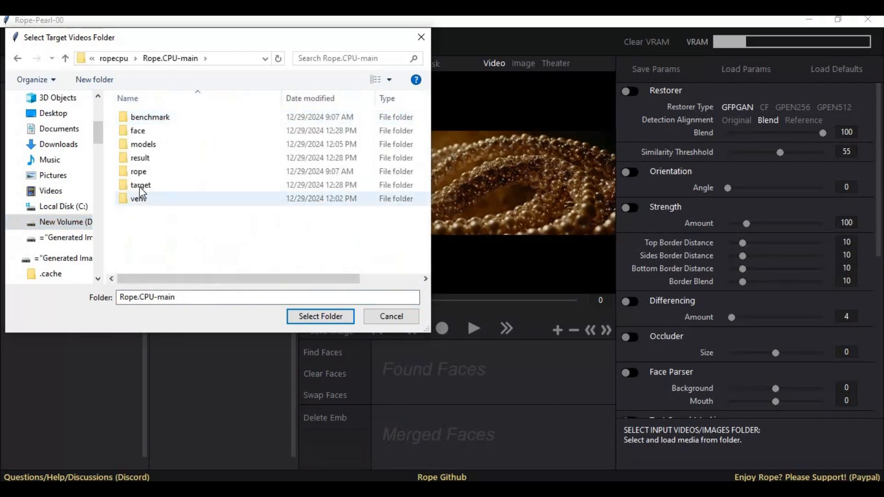
double_click(140, 185)
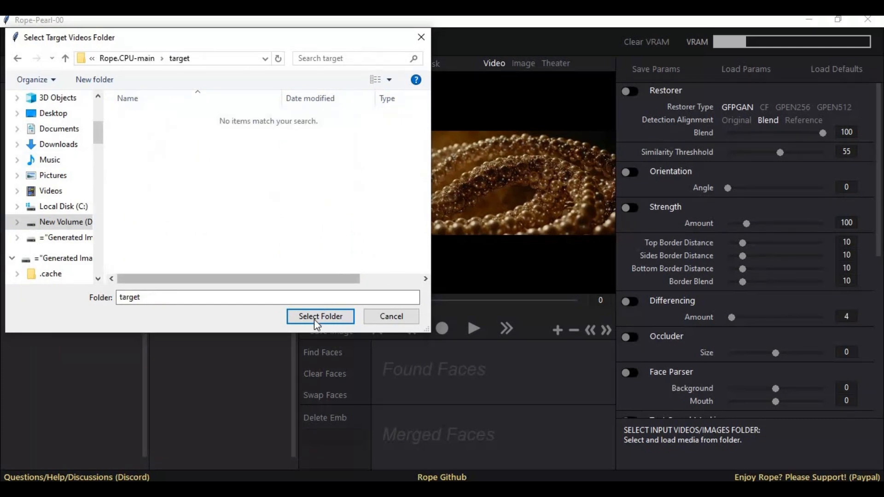
click(320, 316)
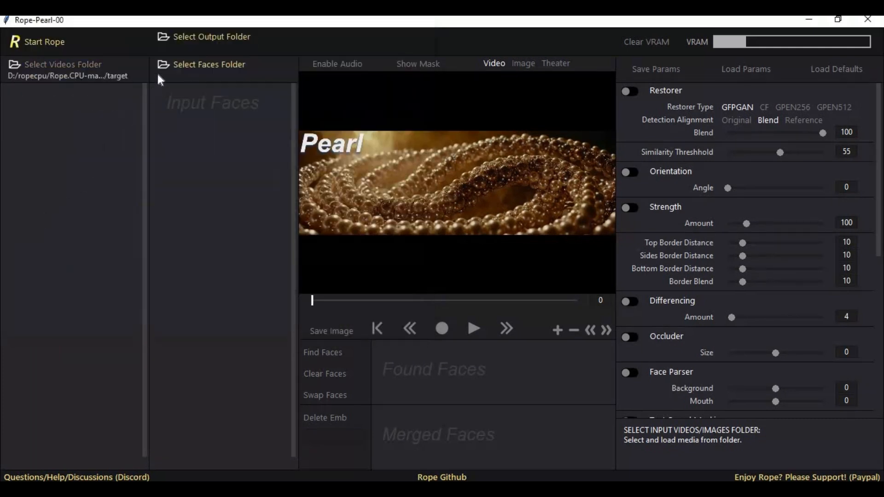
Set the source faces folder to face and the output folder to result
click(209, 64)
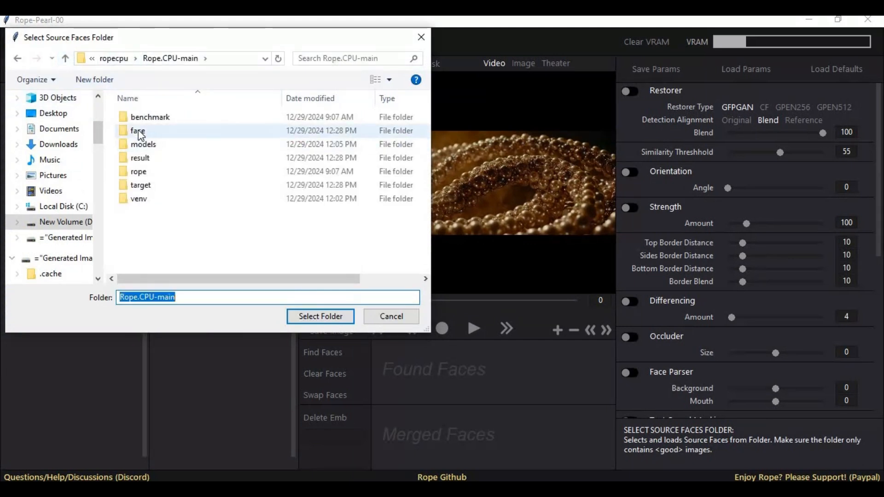
click(319, 316)
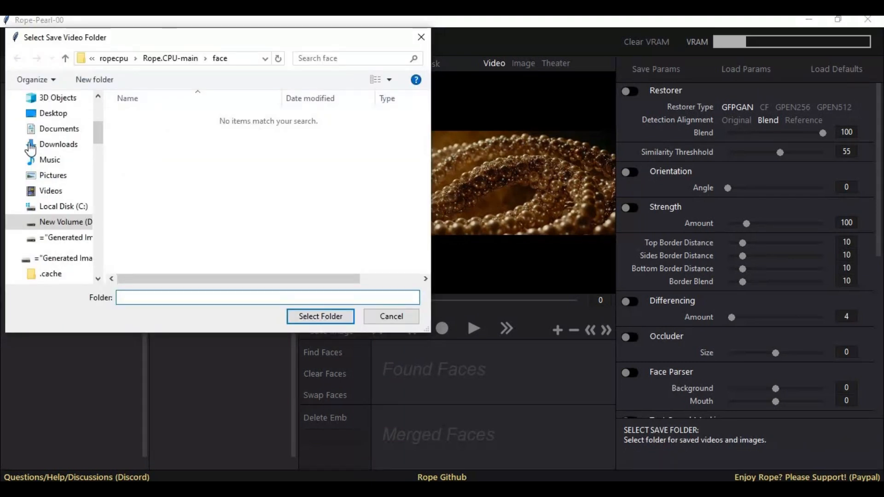
click(64, 58)
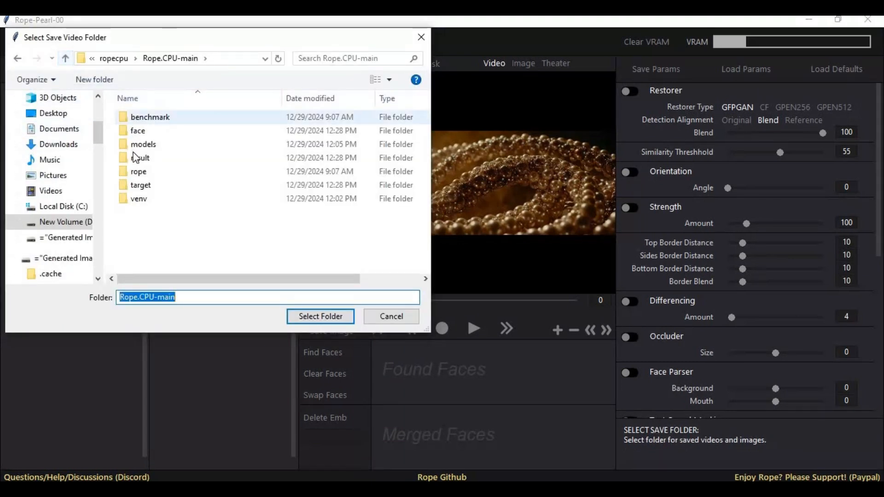
double_click(140, 158)
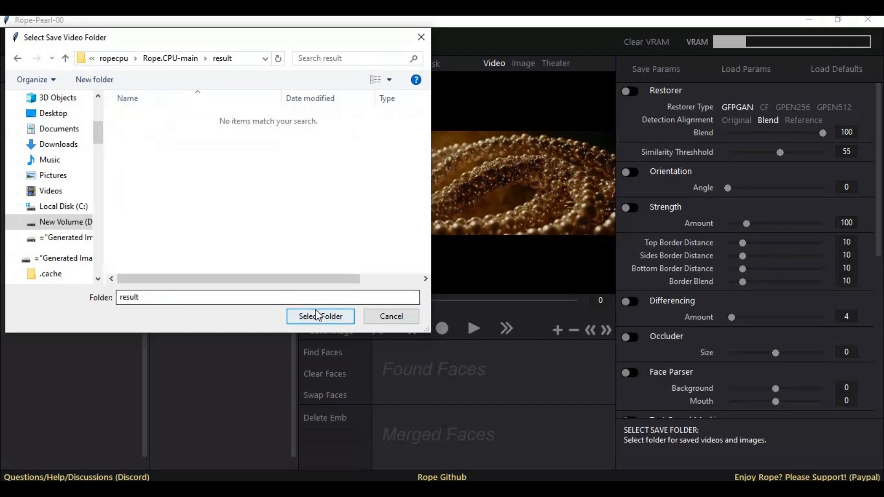
click(319, 316)
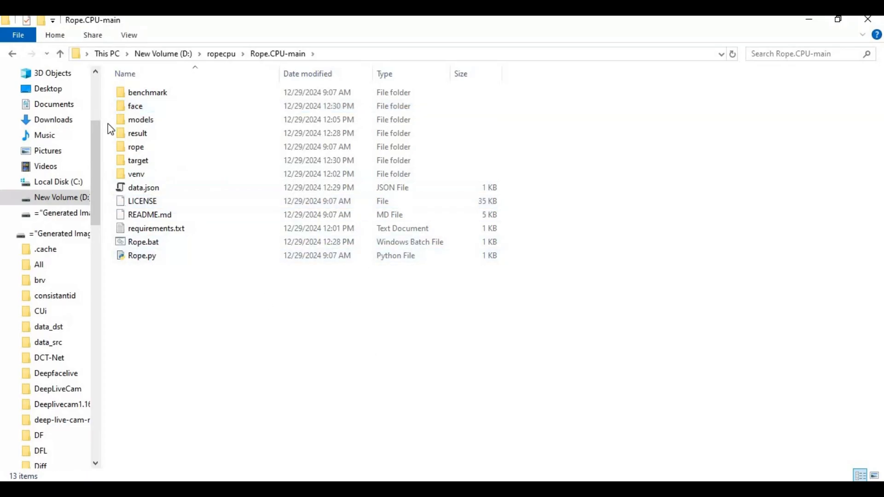
Browse the face folder's two photos, then the target folder's video and two images
double_click(135, 105)
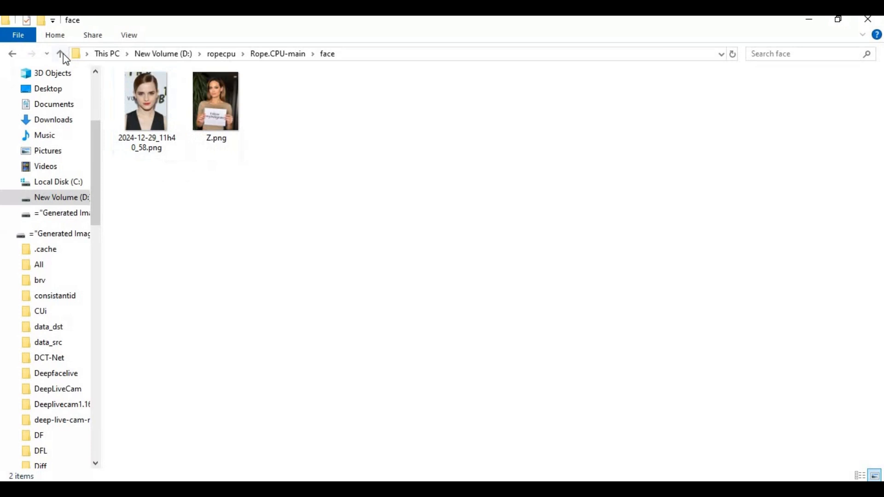
click(61, 53)
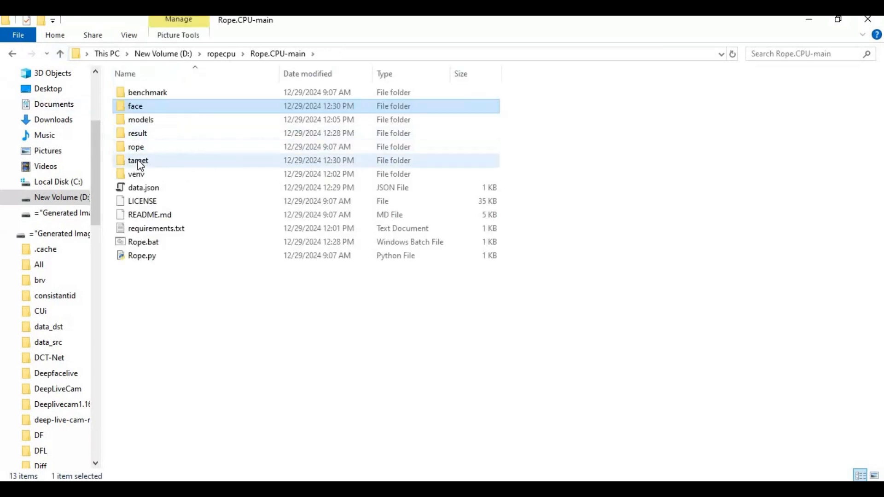
double_click(138, 160)
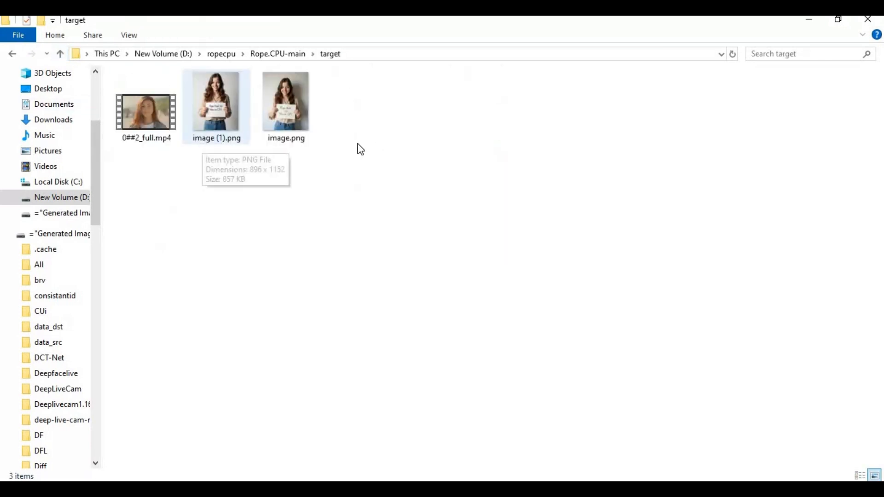
click(146, 107)
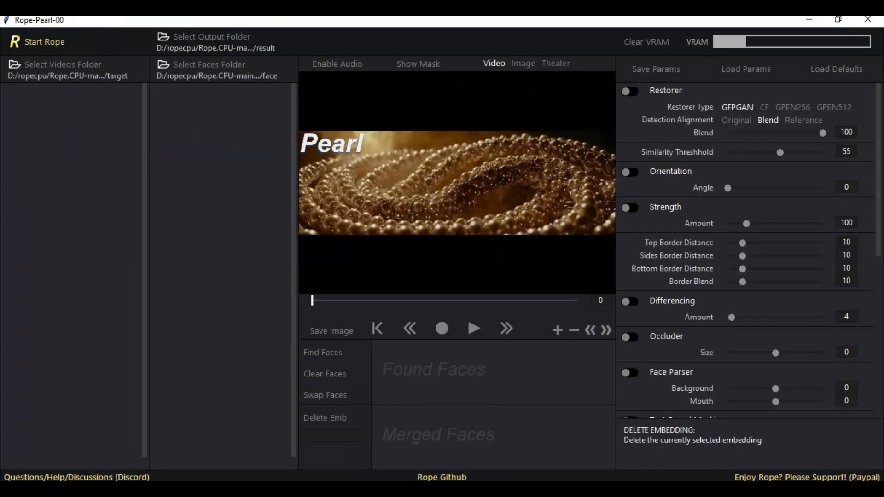
mouse_move(199, 272)
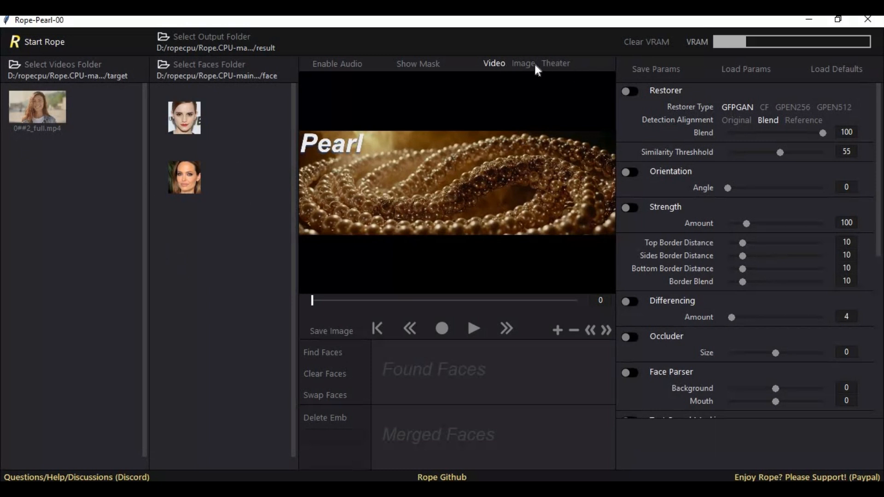
Switch the targets panel to Image mode and load the second portrait into the preview
click(522, 64)
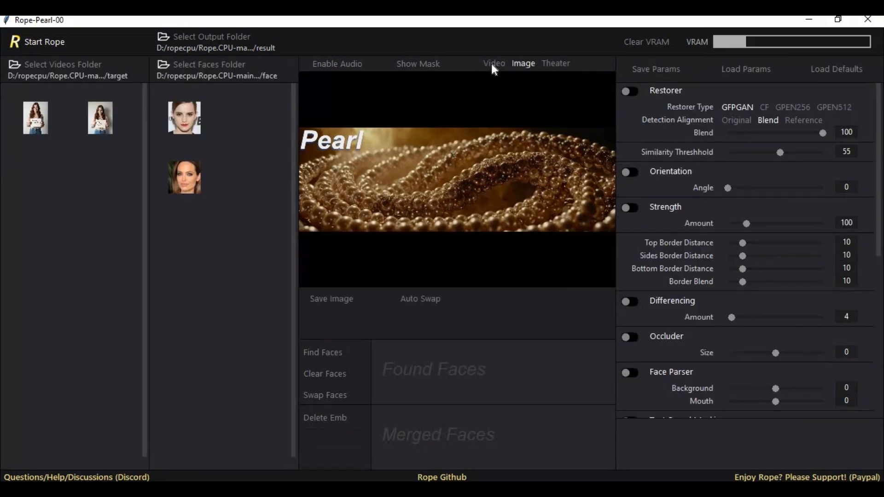
click(493, 64)
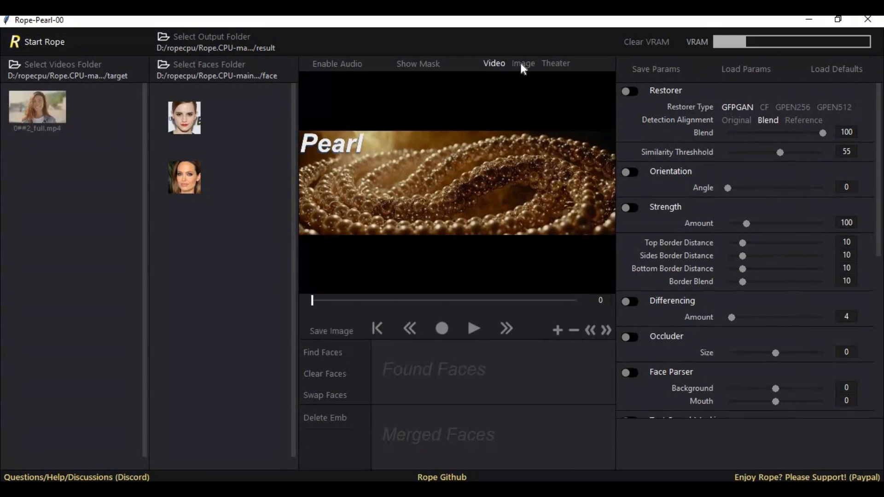
click(522, 63)
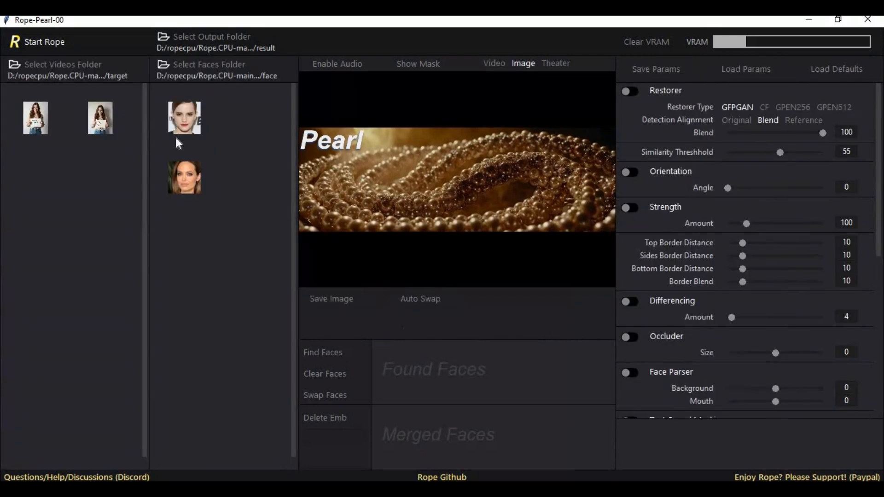
click(99, 118)
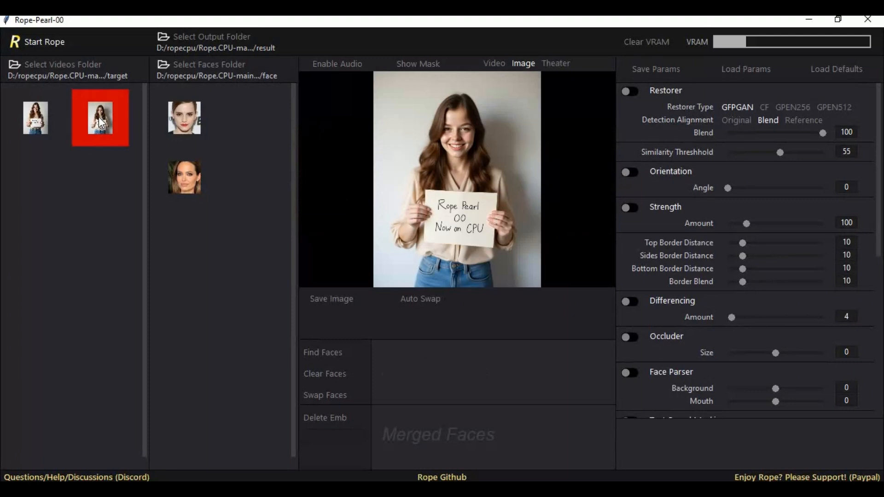
mouse_move(353, 370)
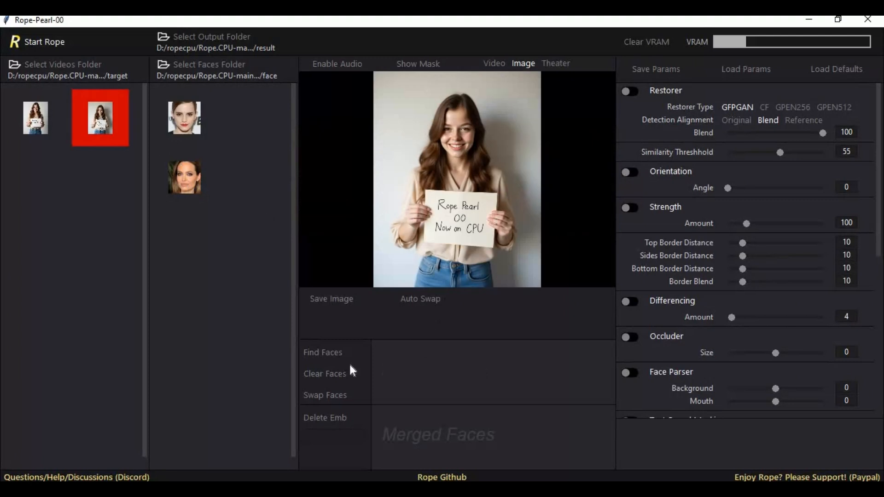
Find the portrait's face, assign the second source face, try the Restorer, and set Sides Border Distance to 6
click(322, 353)
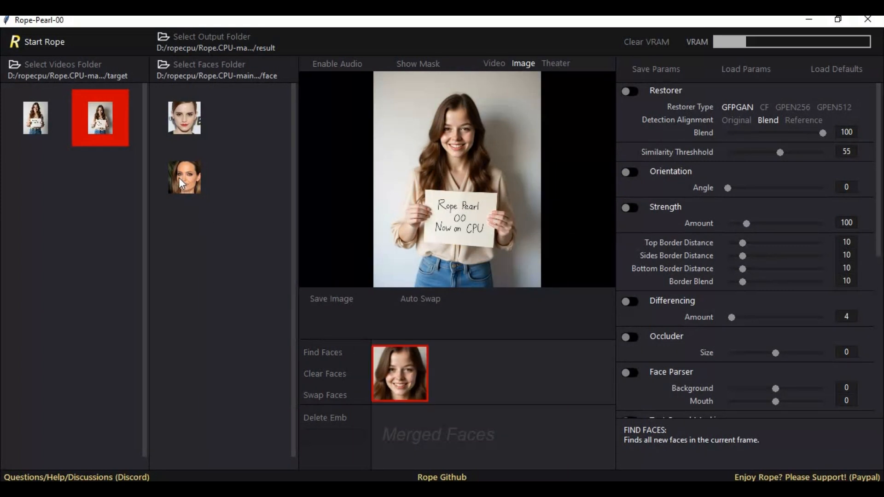
click(184, 177)
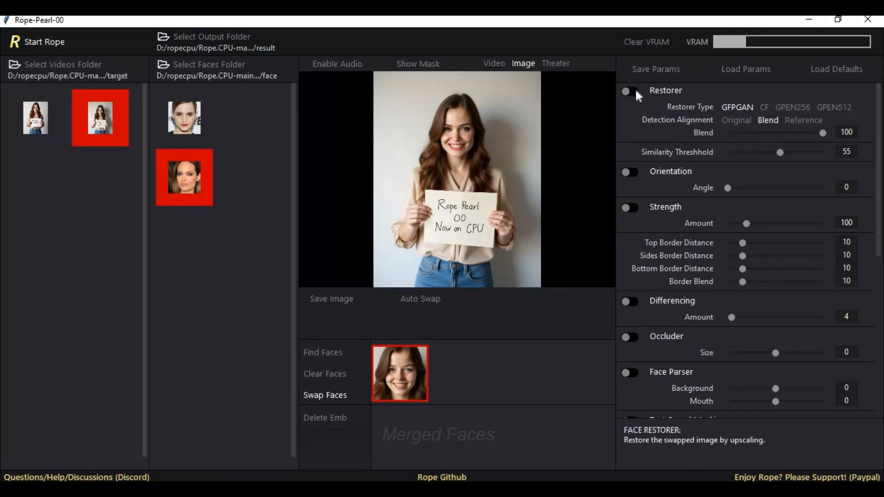
click(628, 91)
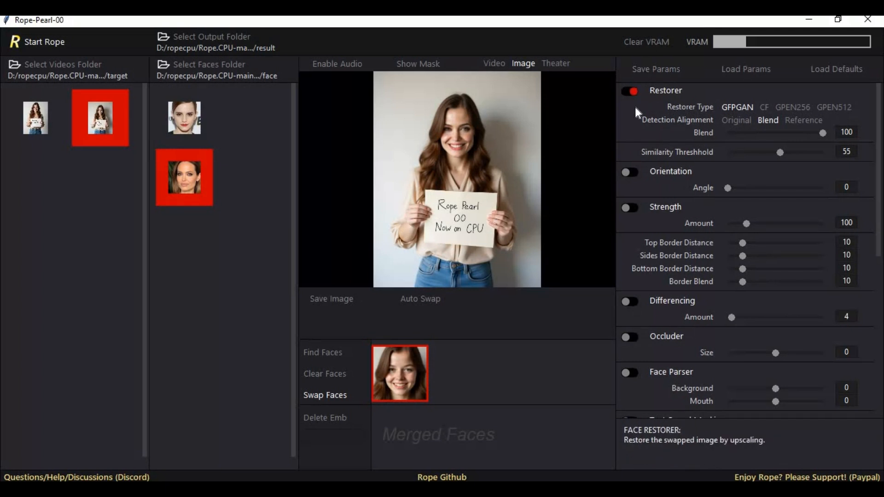
click(633, 108)
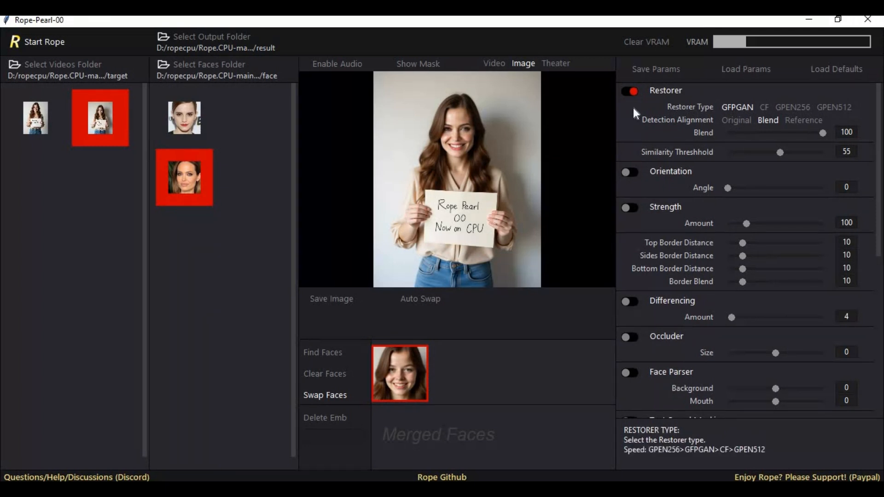
click(630, 91)
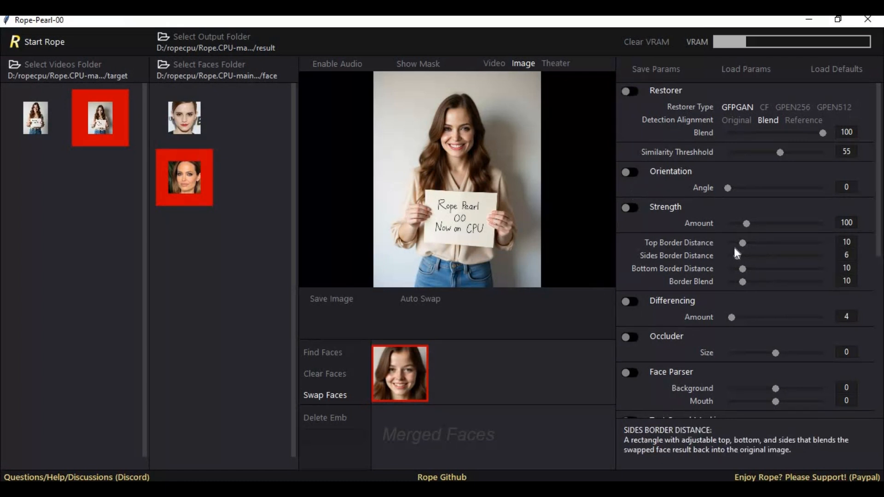
mouse_move(502, 72)
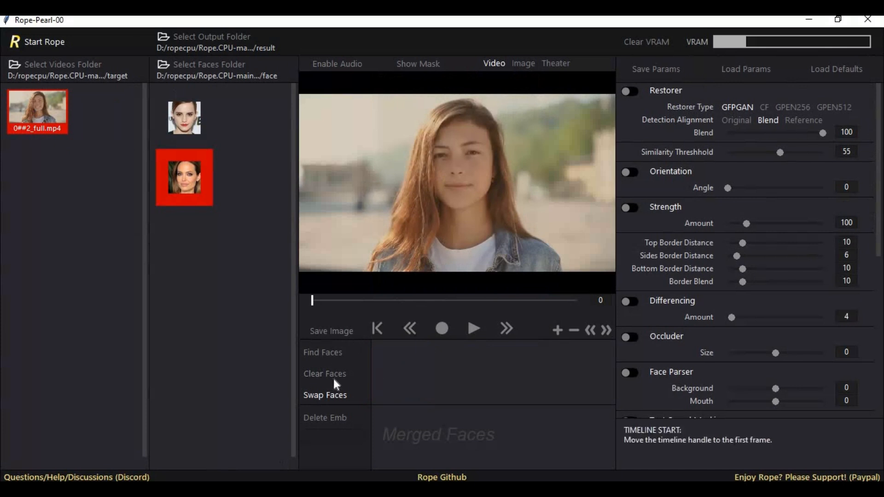
Find the face in the video's first frame, assign the second source face, play the swap, then stop
click(323, 352)
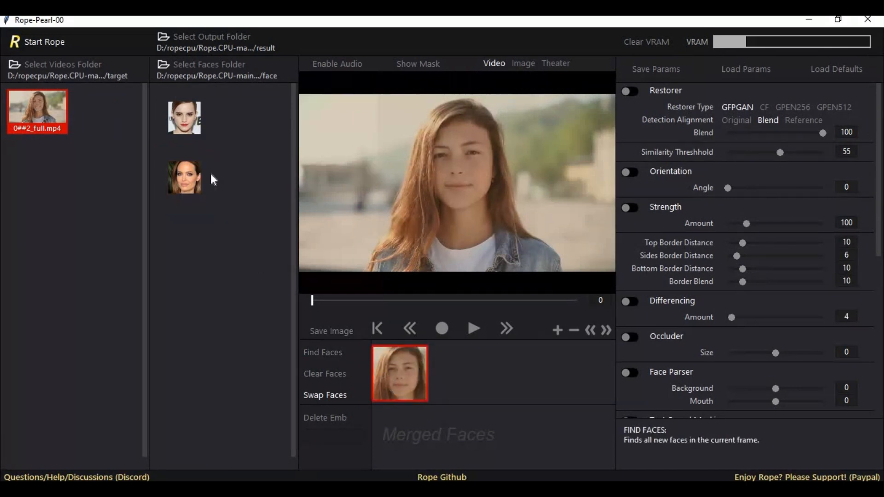
click(184, 177)
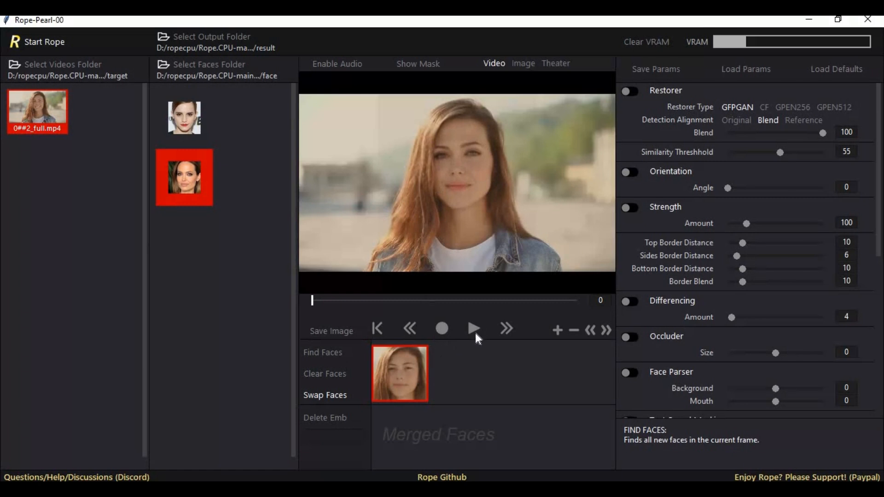
click(442, 329)
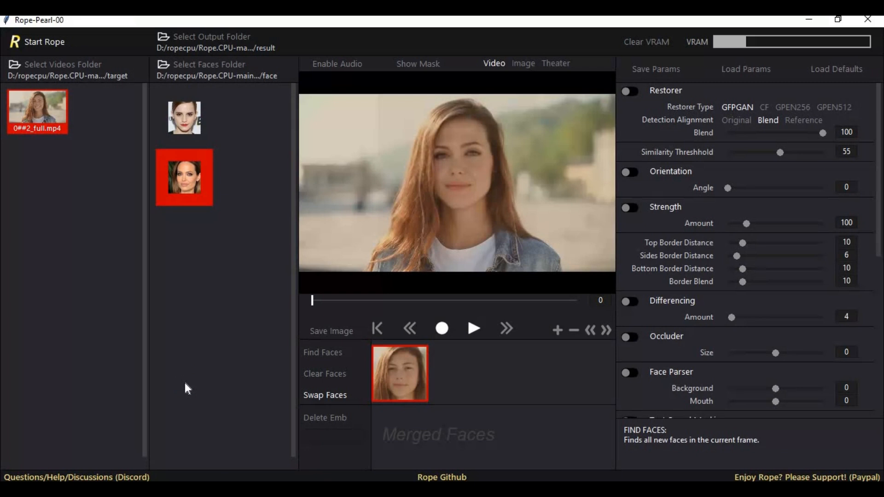
click(185, 383)
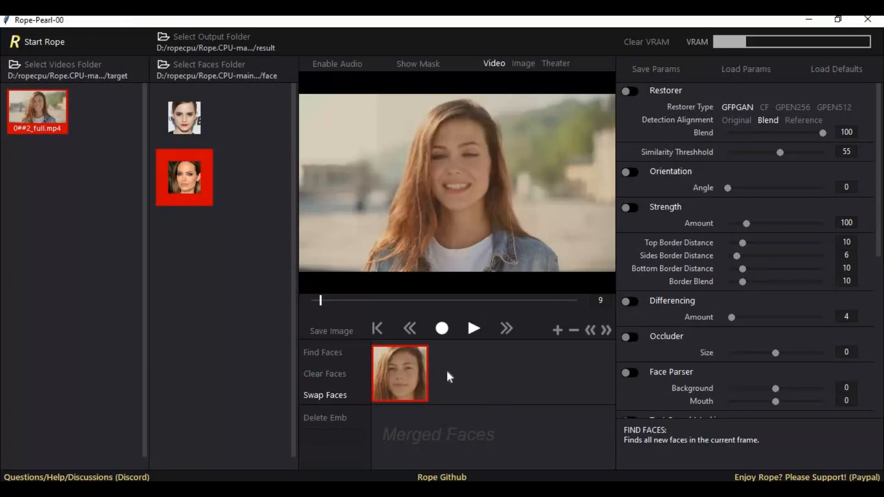
click(474, 328)
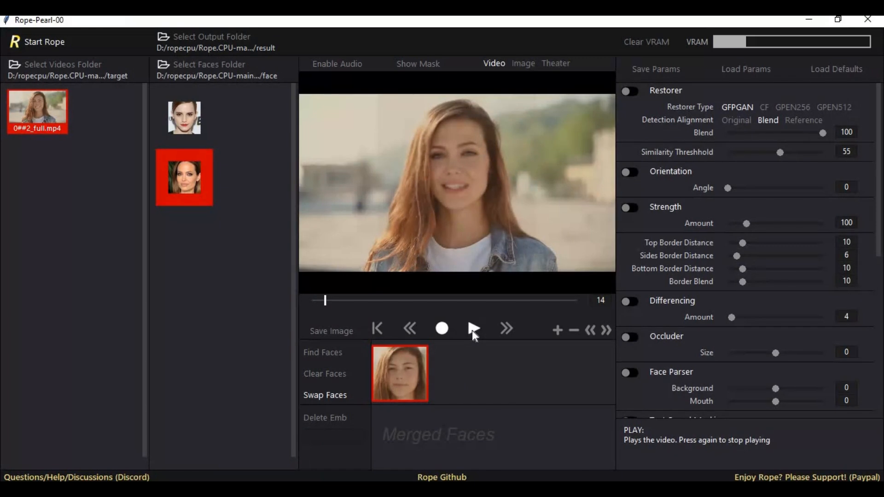
mouse_move(472, 335)
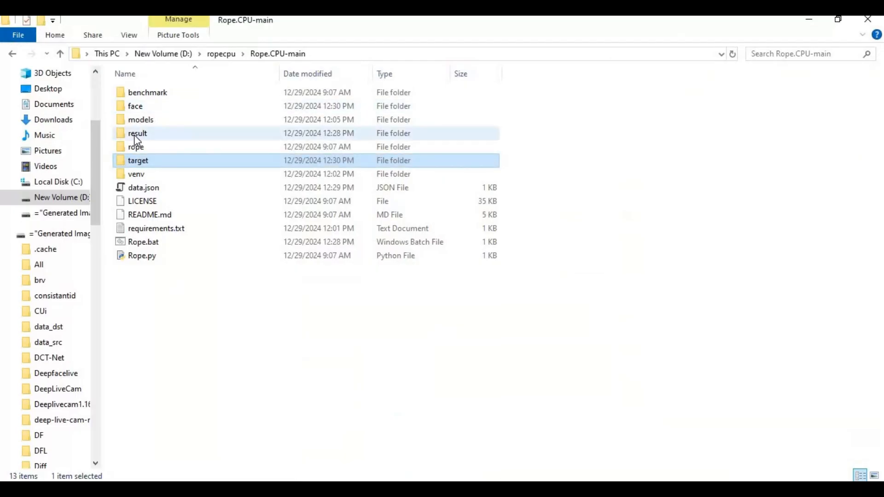
Open the result folder and watch the finished swapped MP4 output
double_click(137, 133)
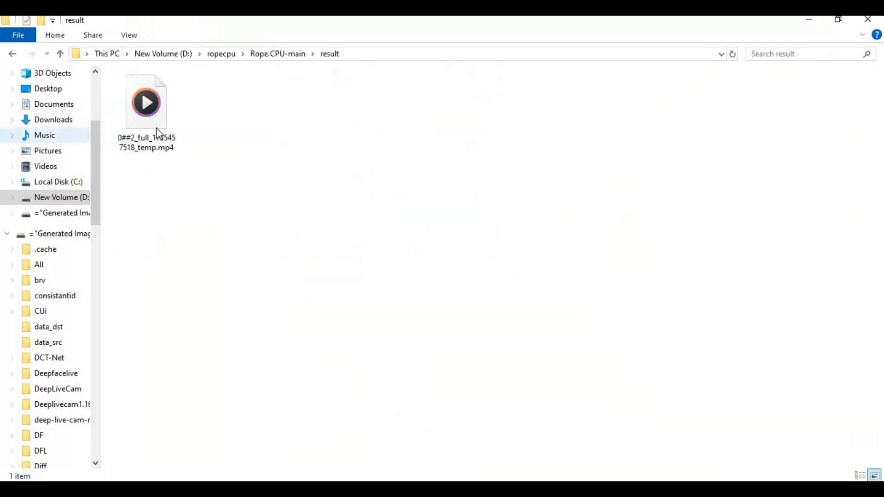
click(146, 102)
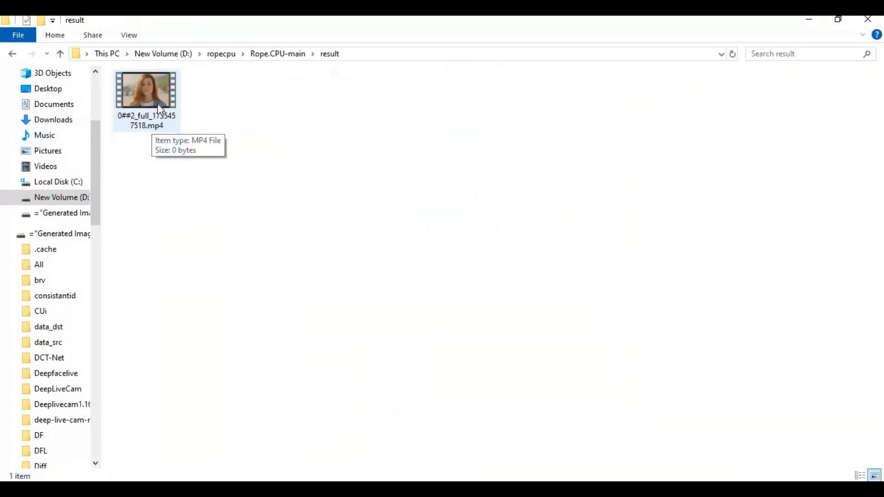
double_click(146, 93)
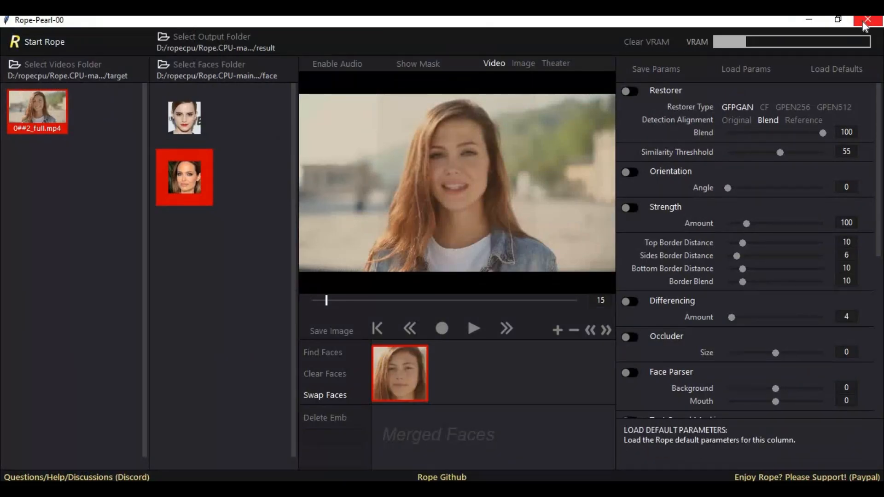
Close Rope-Pearl, relaunch it from Rope.bat, and Start Rope to reload the folders
click(867, 20)
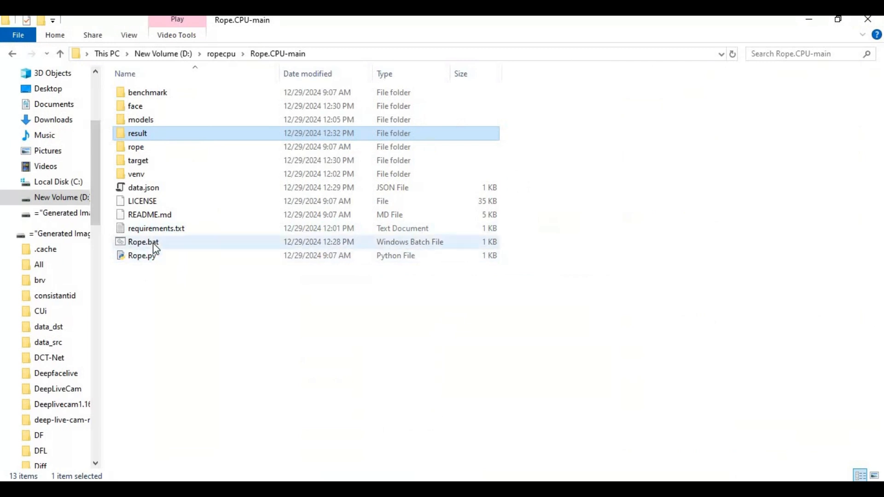
double_click(143, 242)
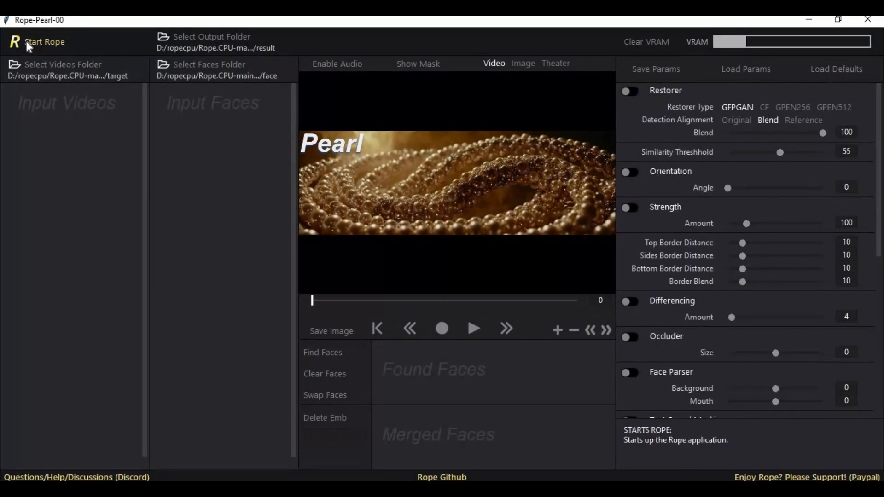
click(63, 64)
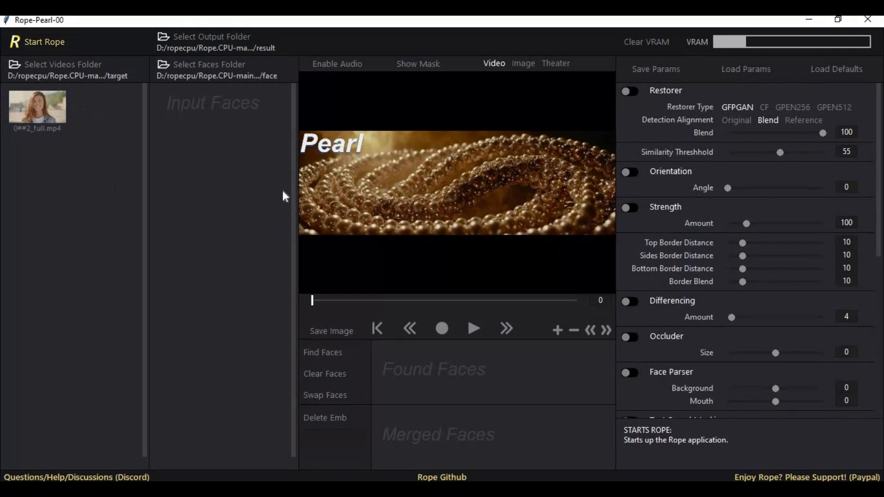